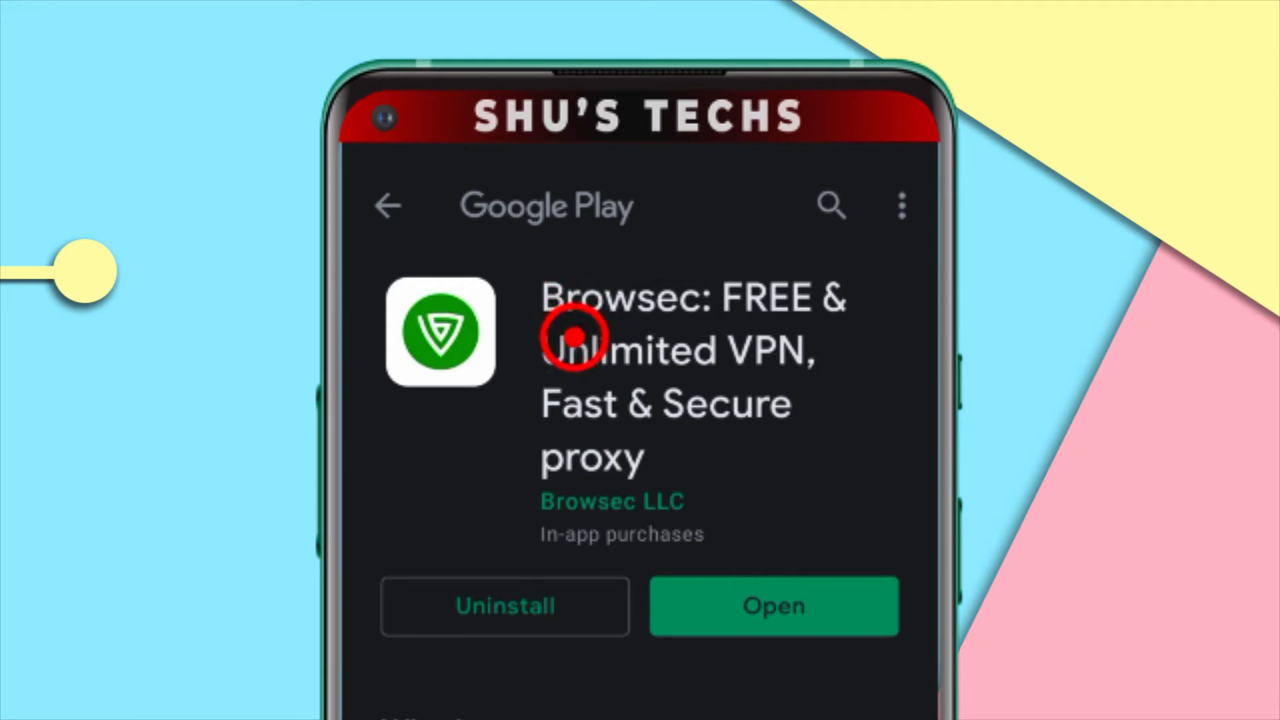
Step: Scroll the installed Browsec VPN page in Google Play
scroll("down", 3)
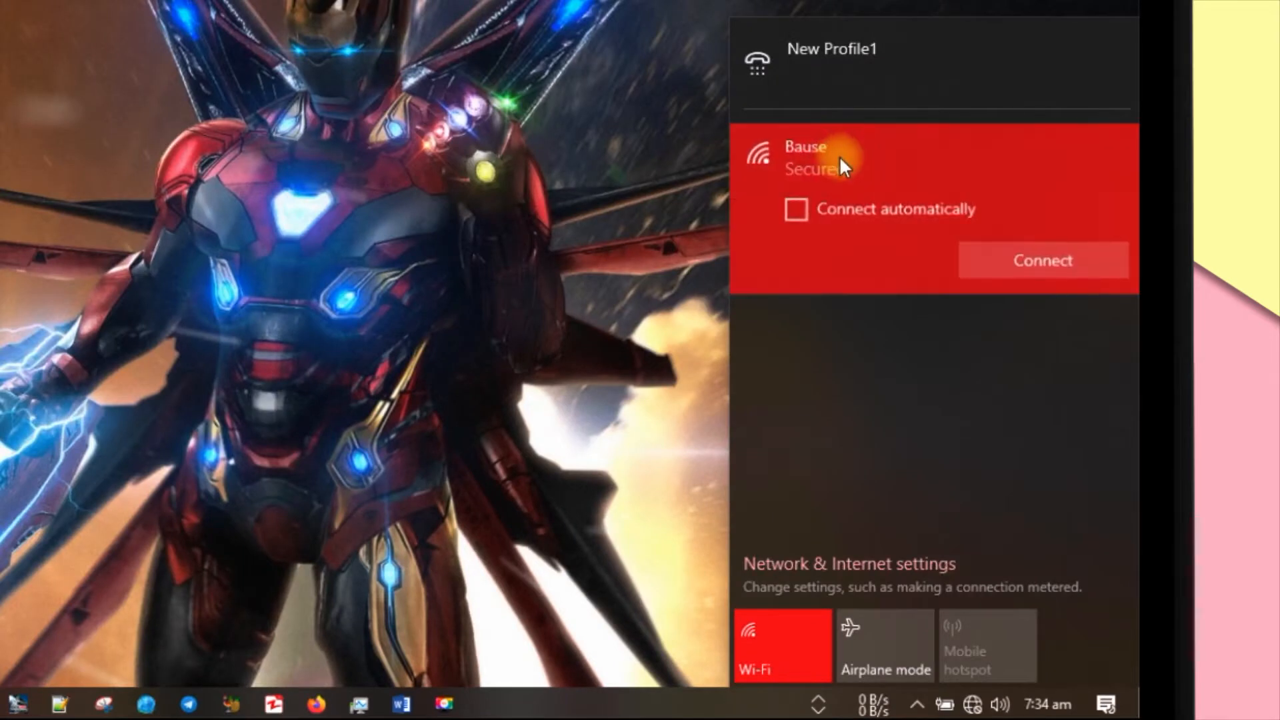
Step: Join the Bause Wi-Fi network from the taskbar flyout
left_click(1041, 260)
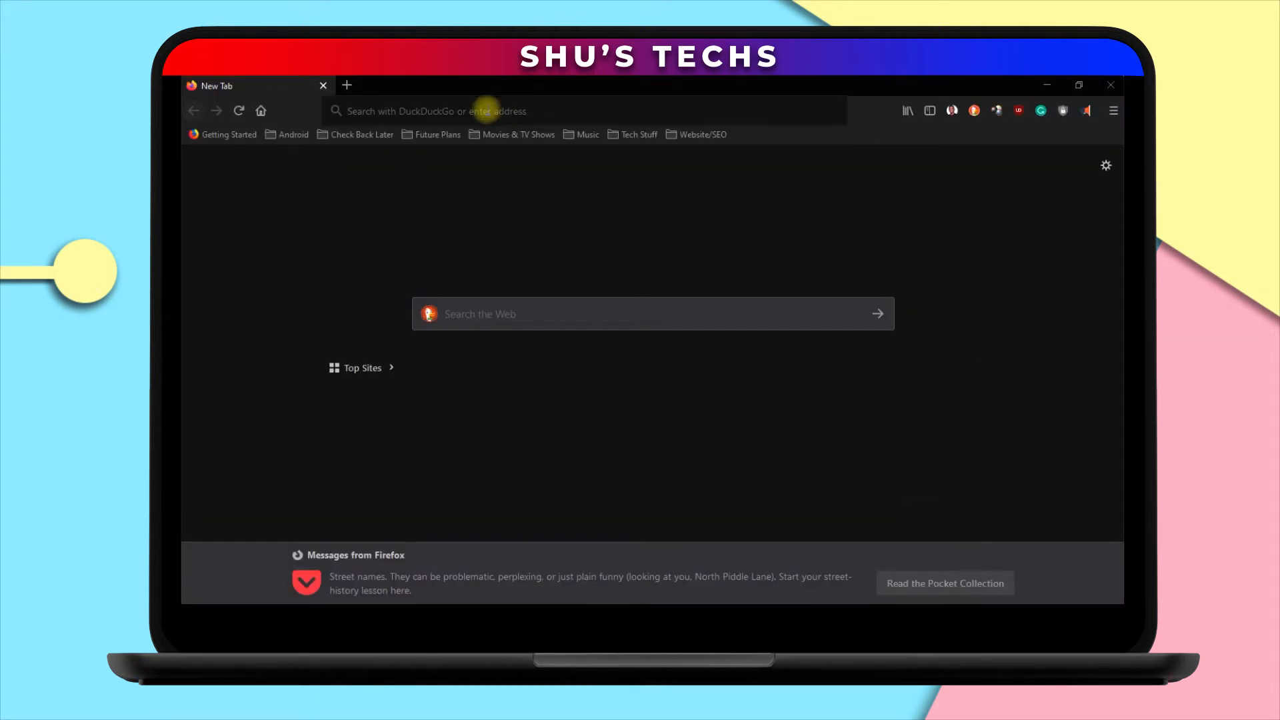
Step: Search DuckDuckGo for 'what is my ip address' to see the Nigeria IP
type("what is my ip address")
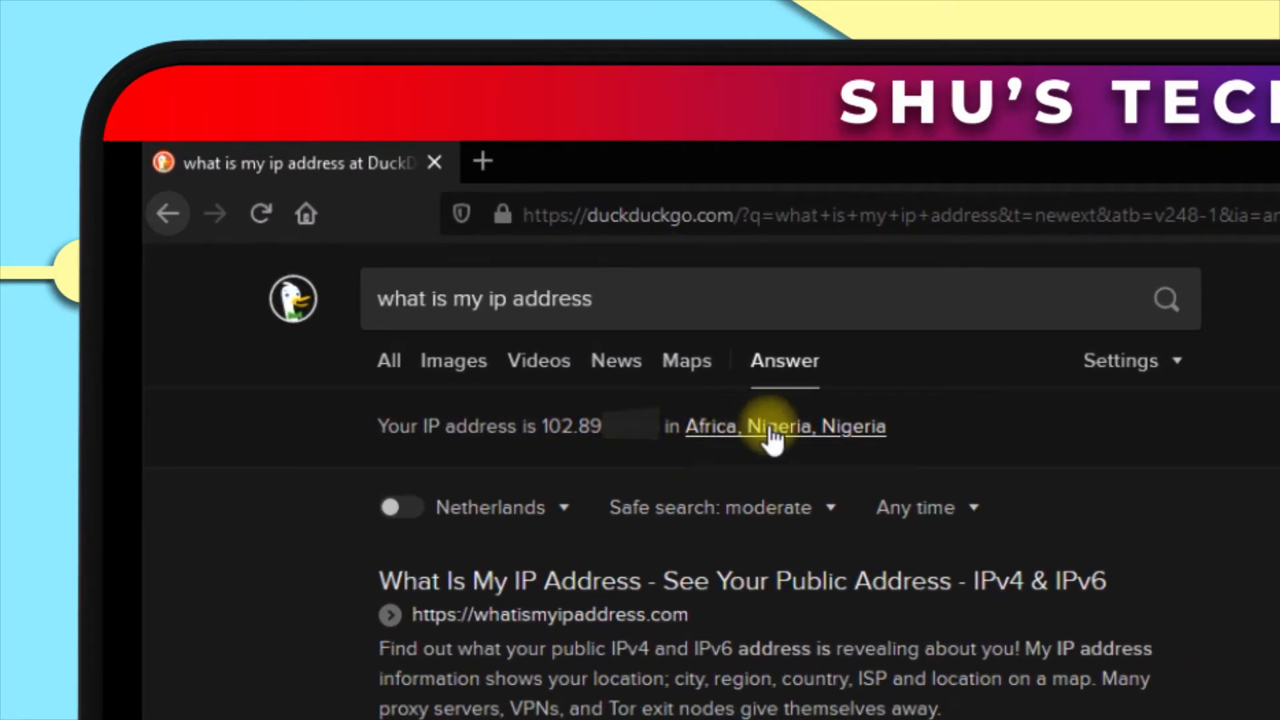
mouse_move(562, 396)
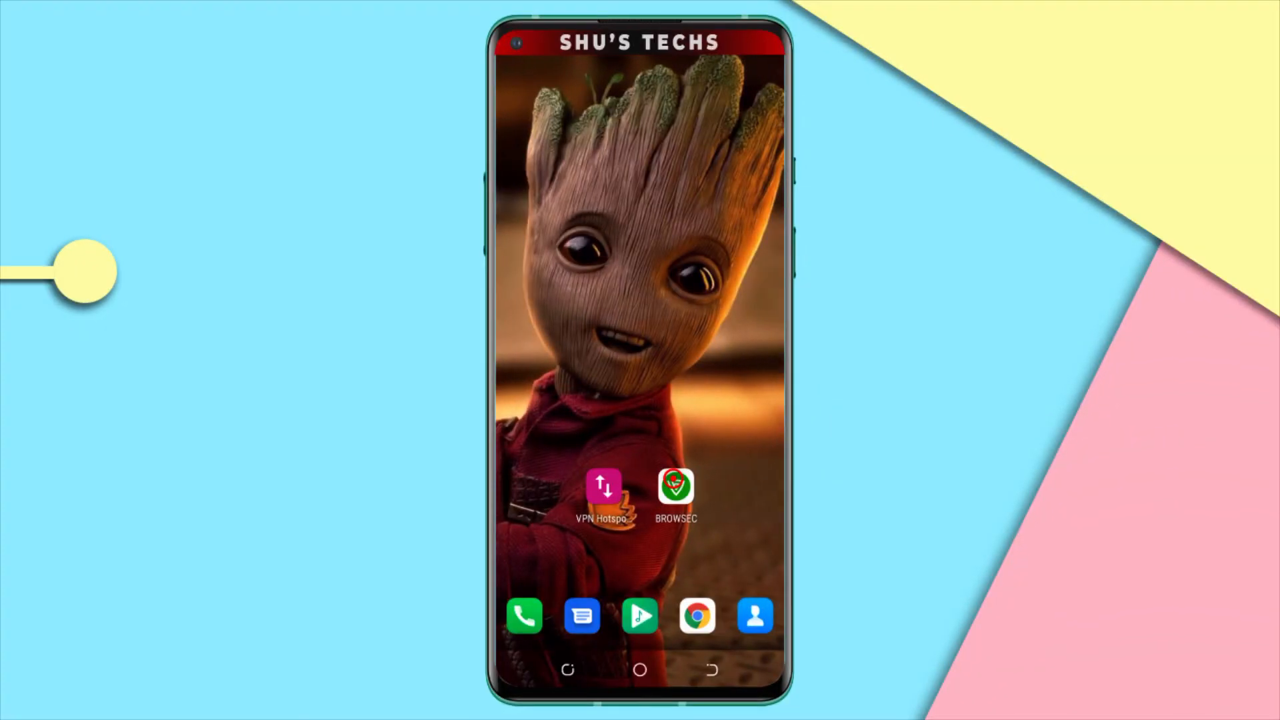
Step: Launch Browsec and switch its VPN connection on
left_click(675, 489)
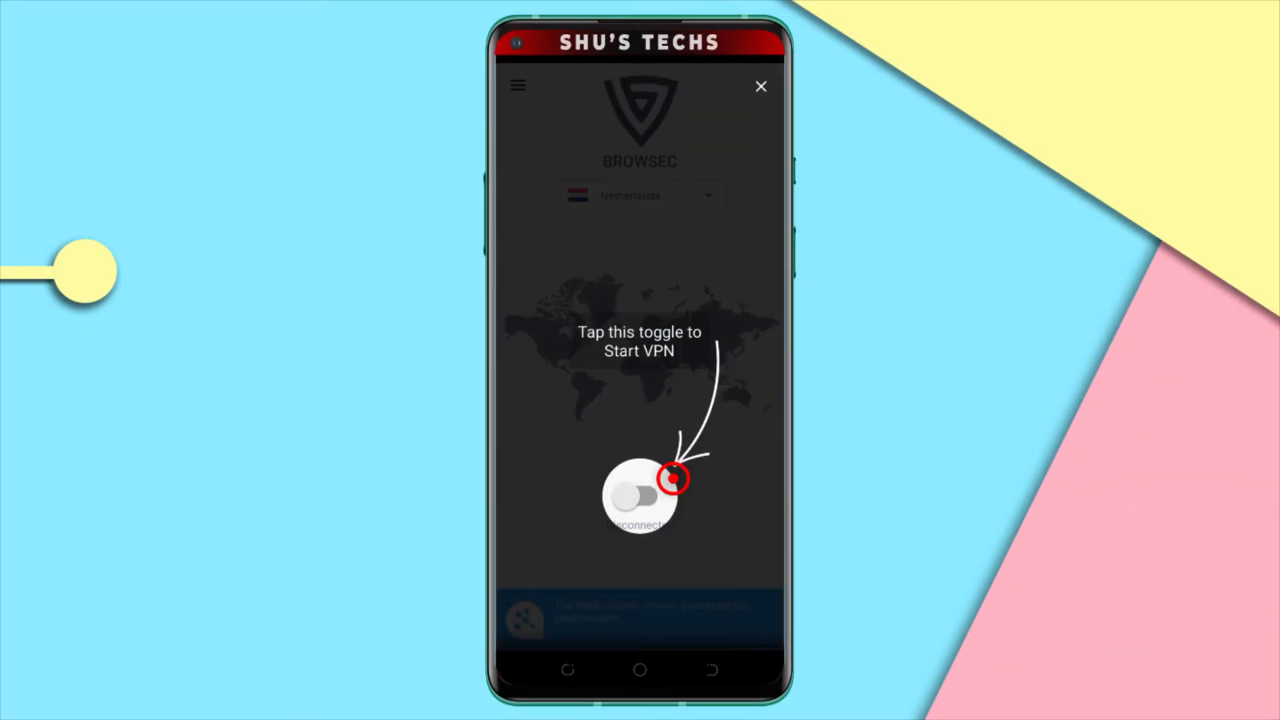
left_click(639, 496)
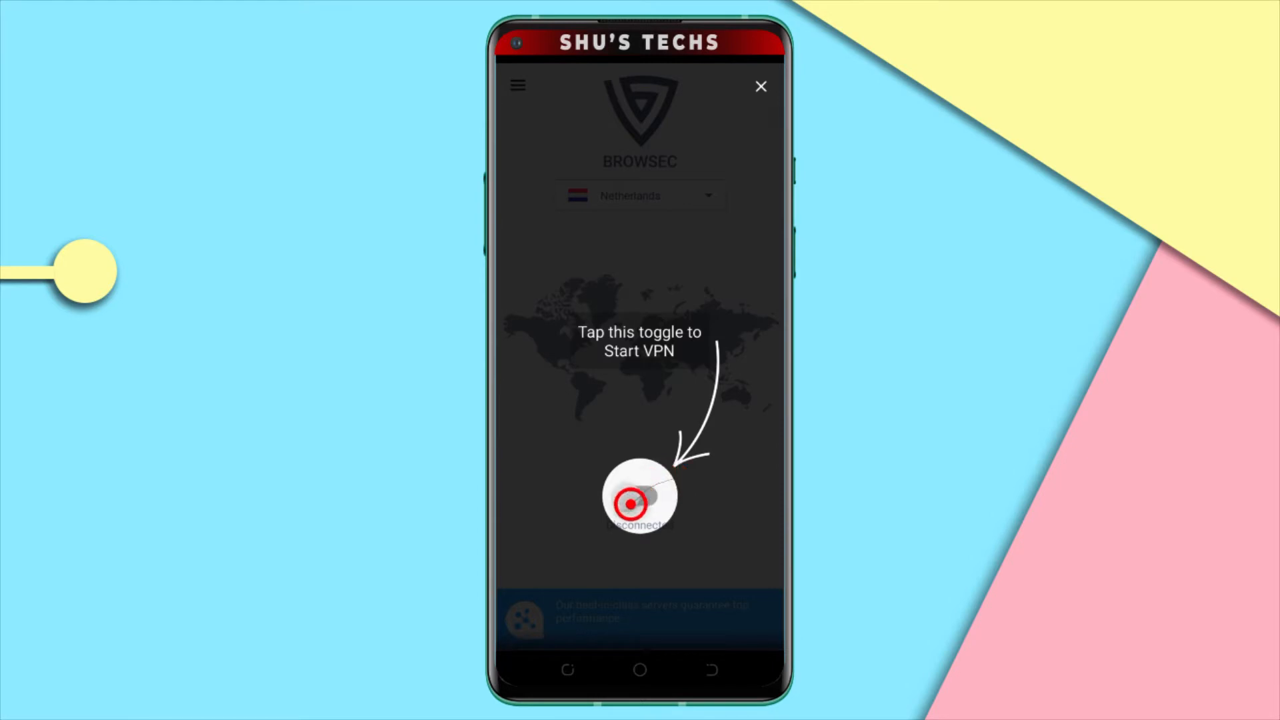
left_click(639, 496)
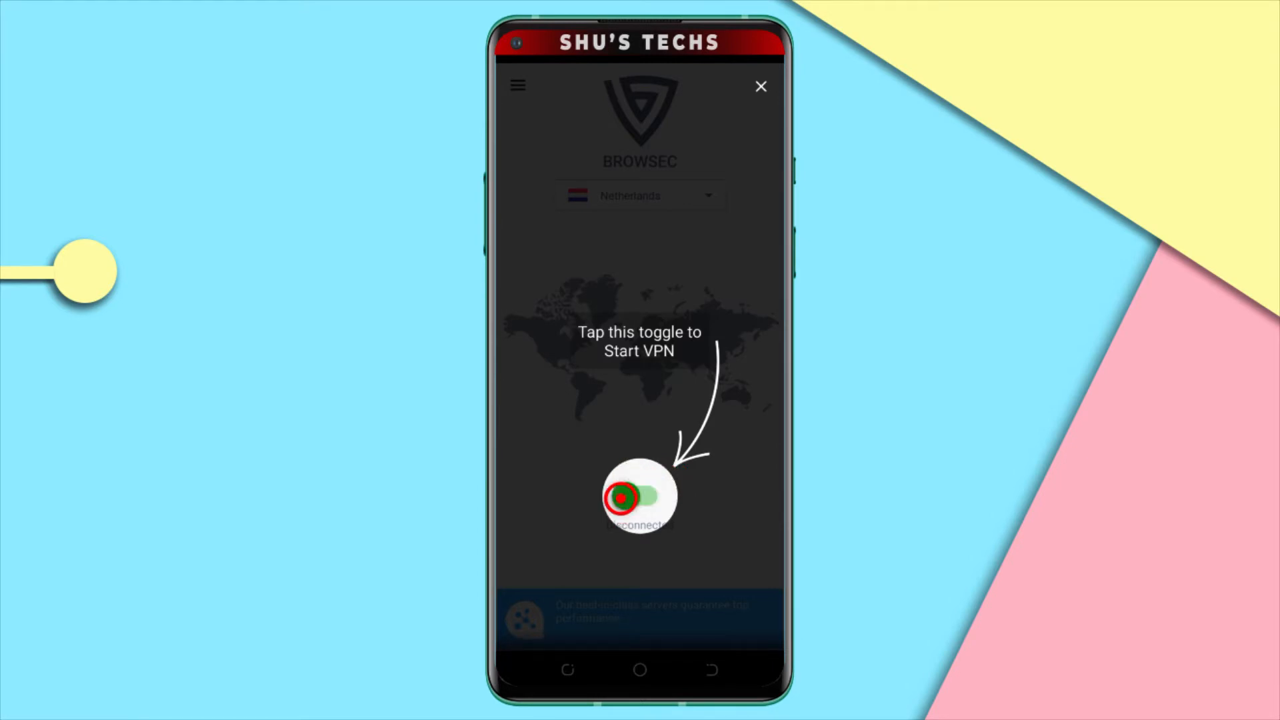
left_click(639, 496)
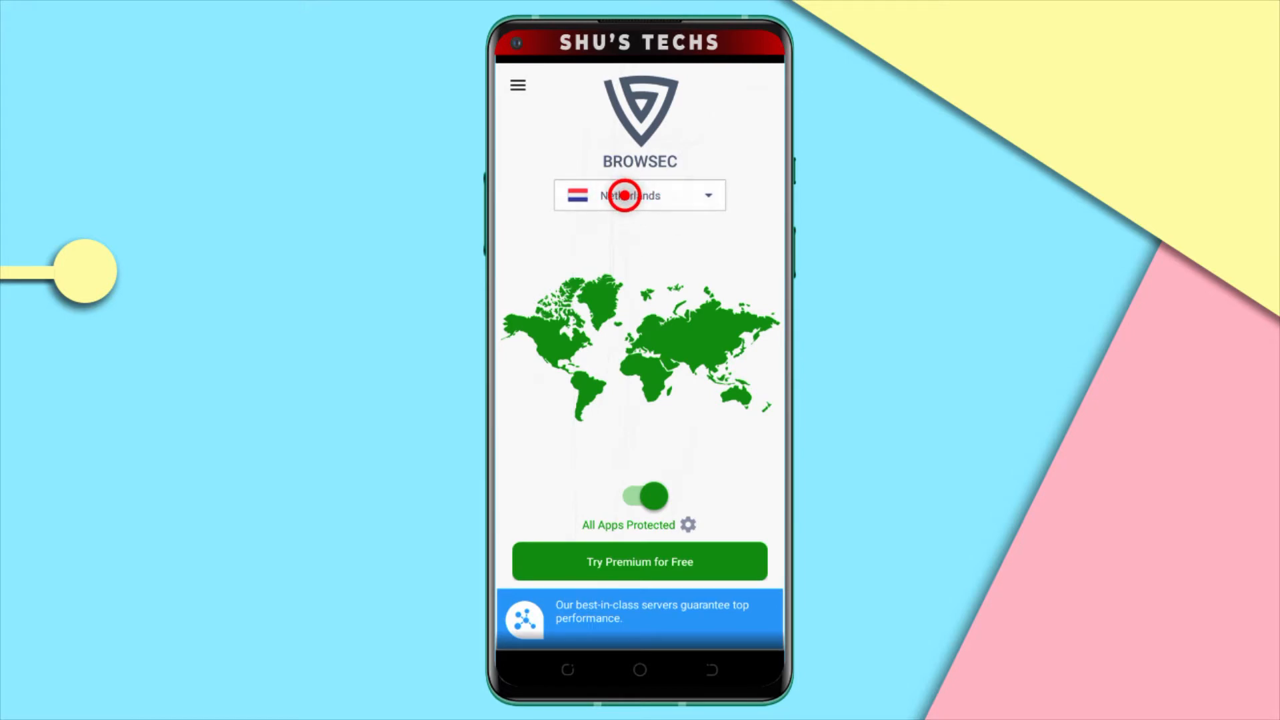
Step: Bring up the Browsec server locations list and look through it
left_click(639, 194)
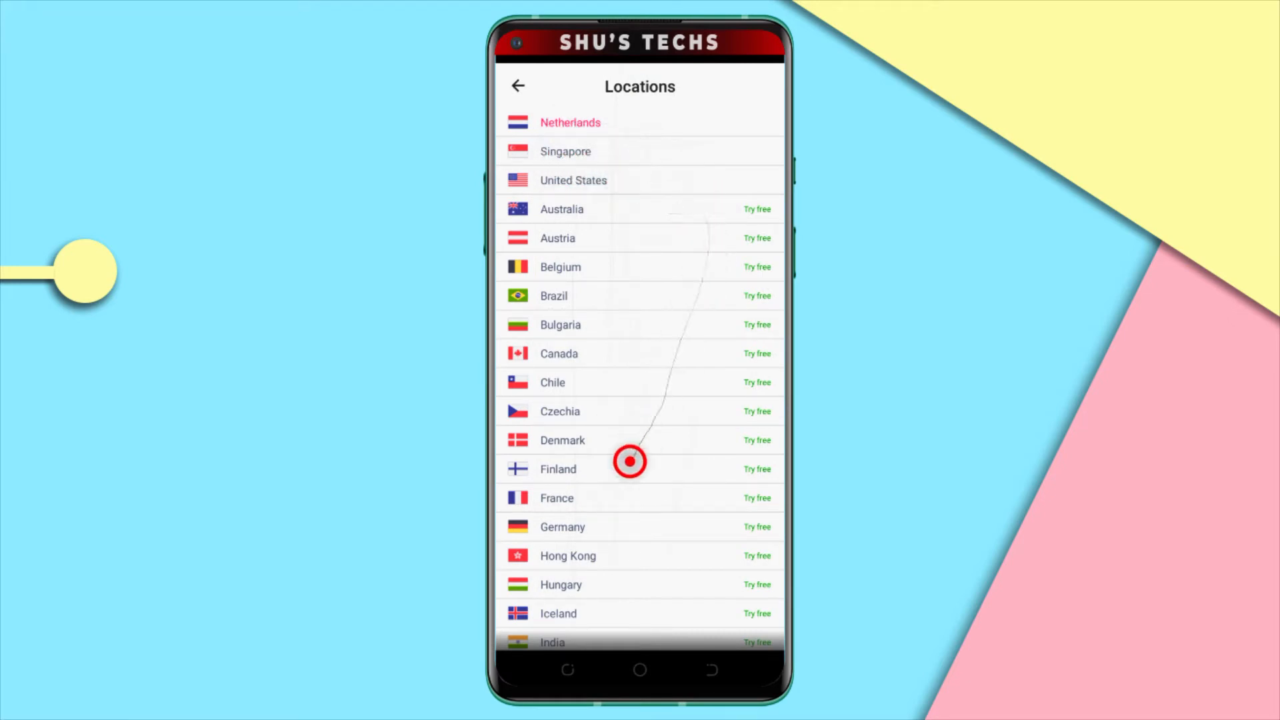
scroll("down", 3)
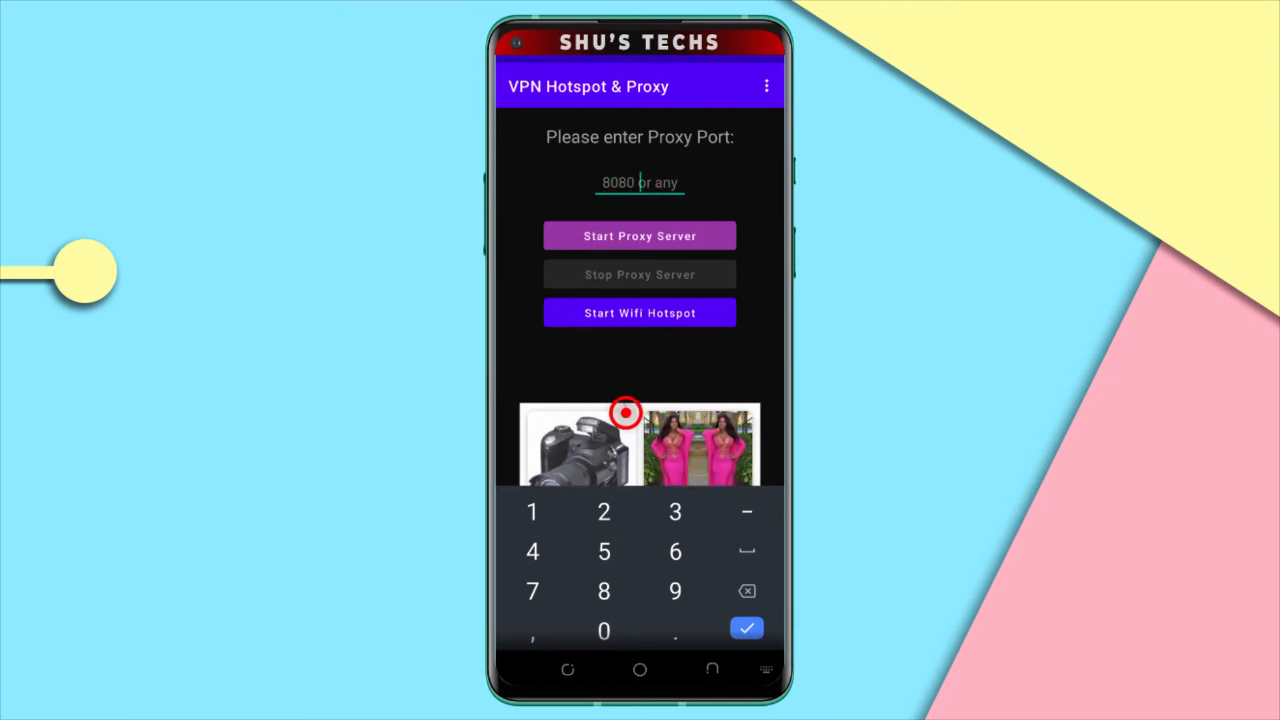
mouse_move(625, 383)
type("8080")
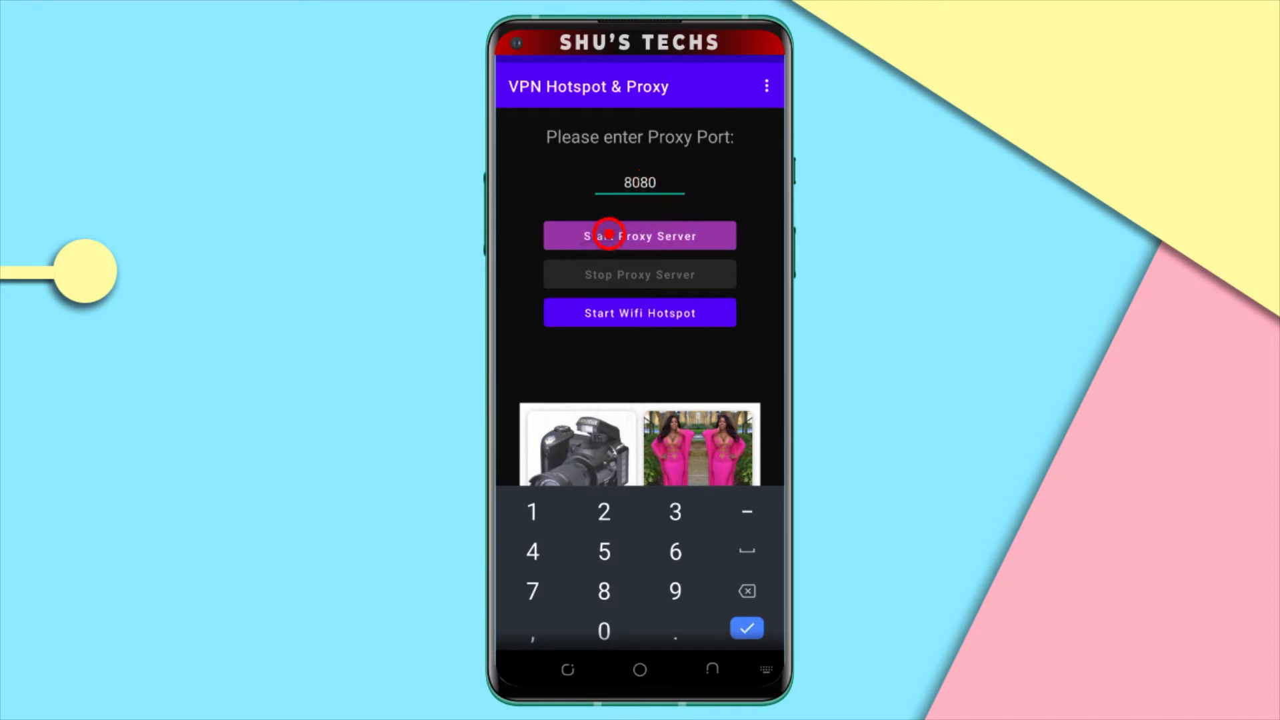
Step: Start the phone's proxy server on port 8080 at 192.168.43.191
left_click(639, 234)
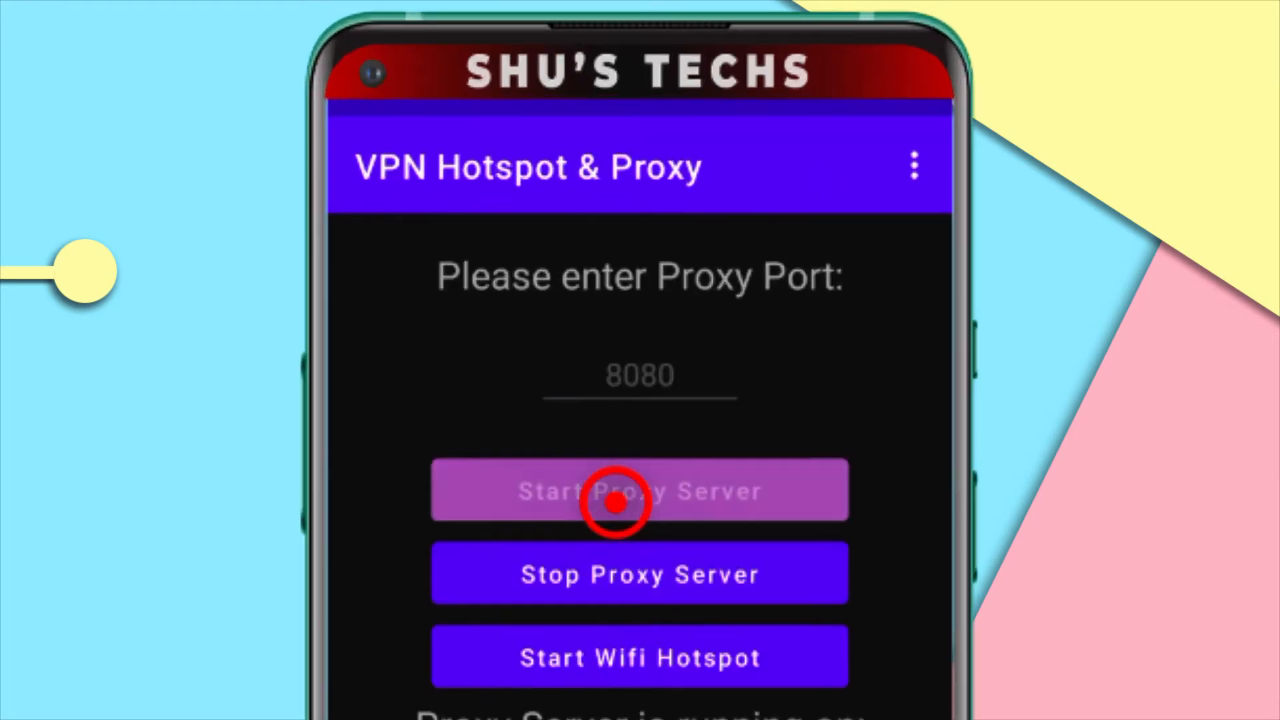
left_click(638, 489)
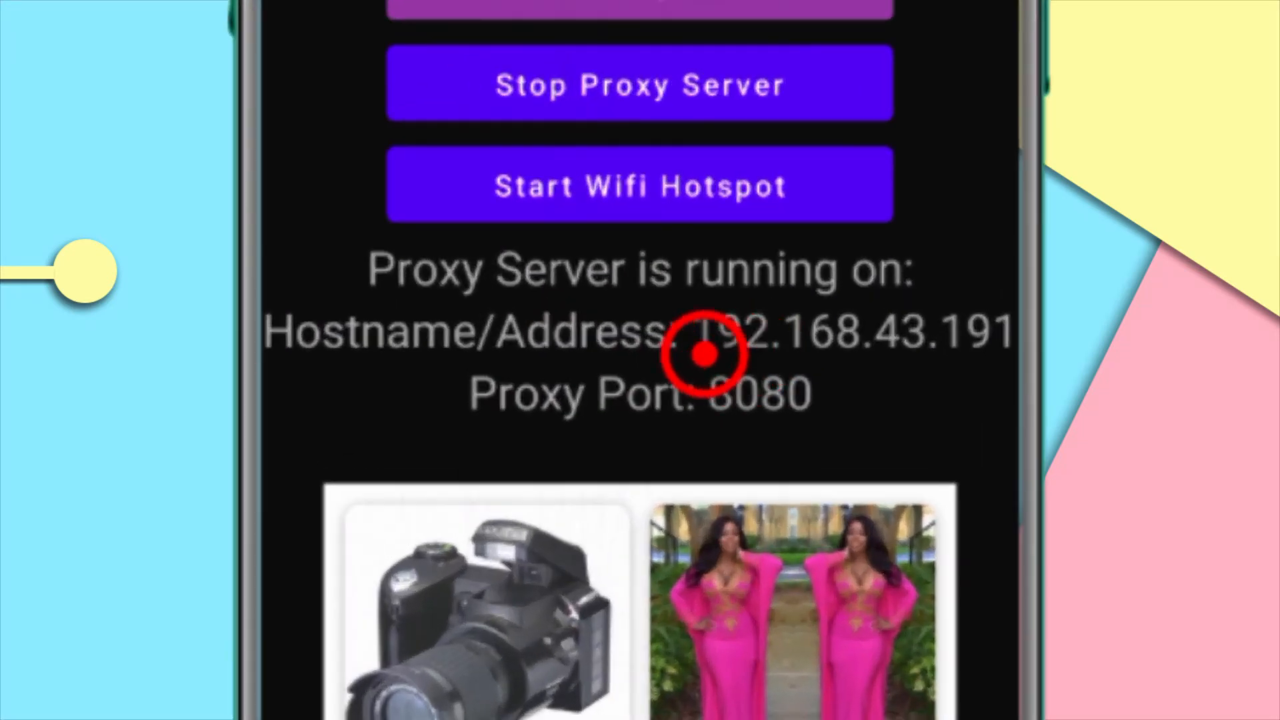
mouse_move(962, 351)
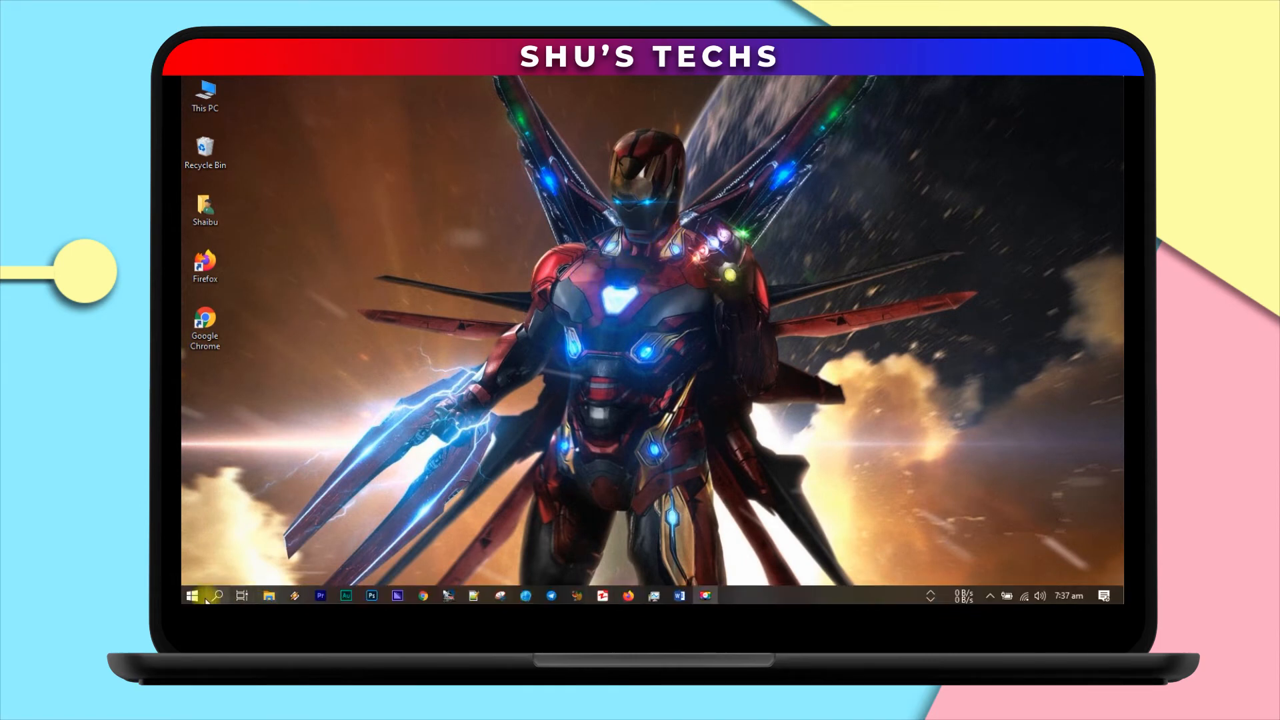
Step: Find the Windows Proxy settings and turn on the manual proxy server
left_click(203, 595)
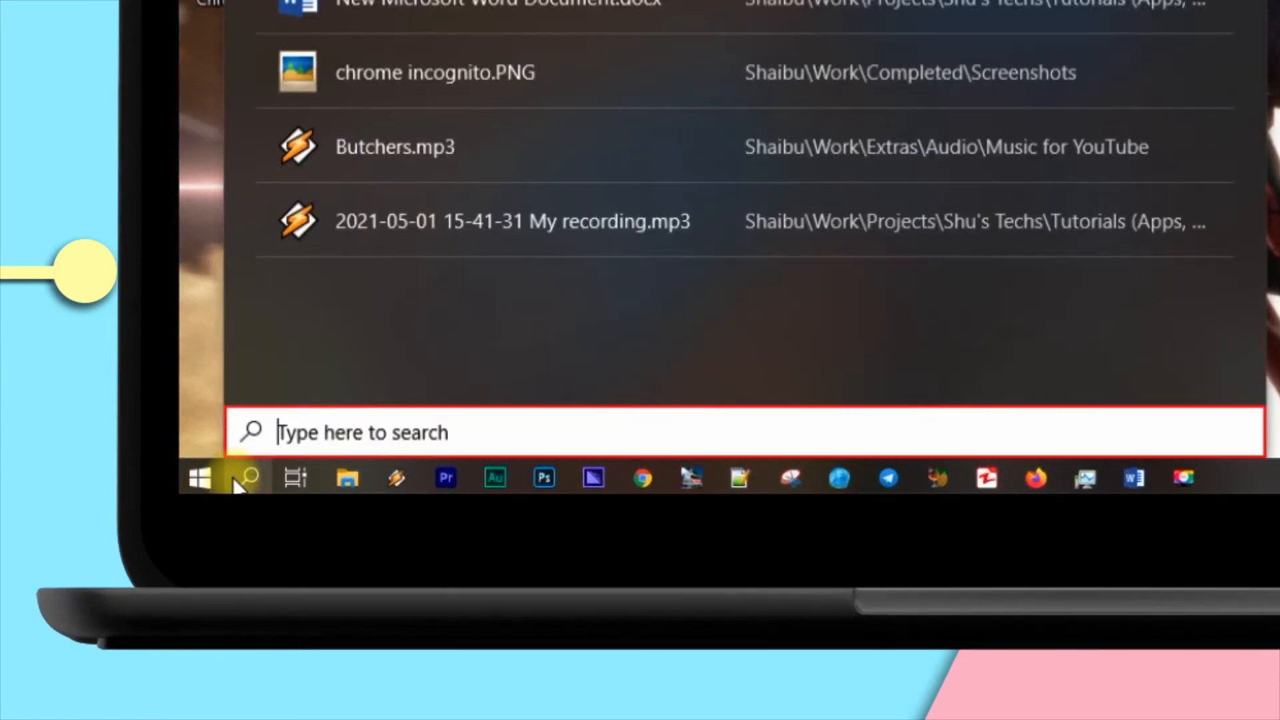
type("proxy")
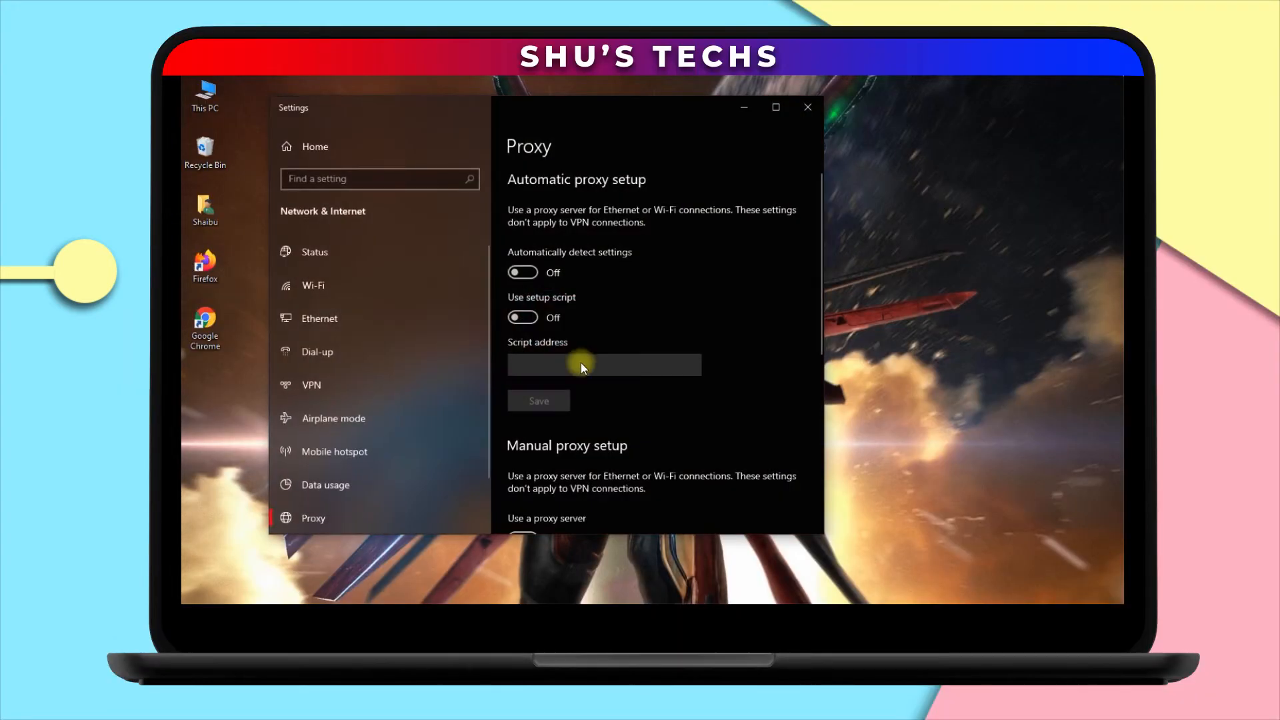
scroll("down", 3)
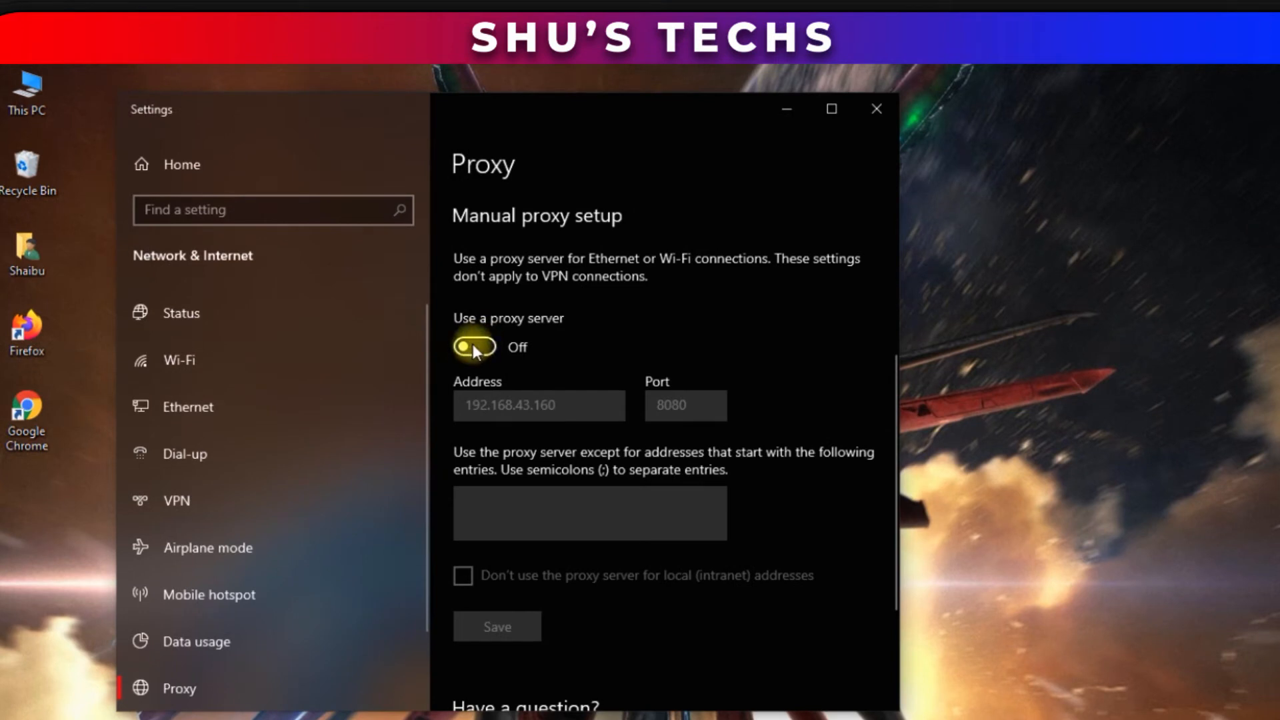
left_click(474, 346)
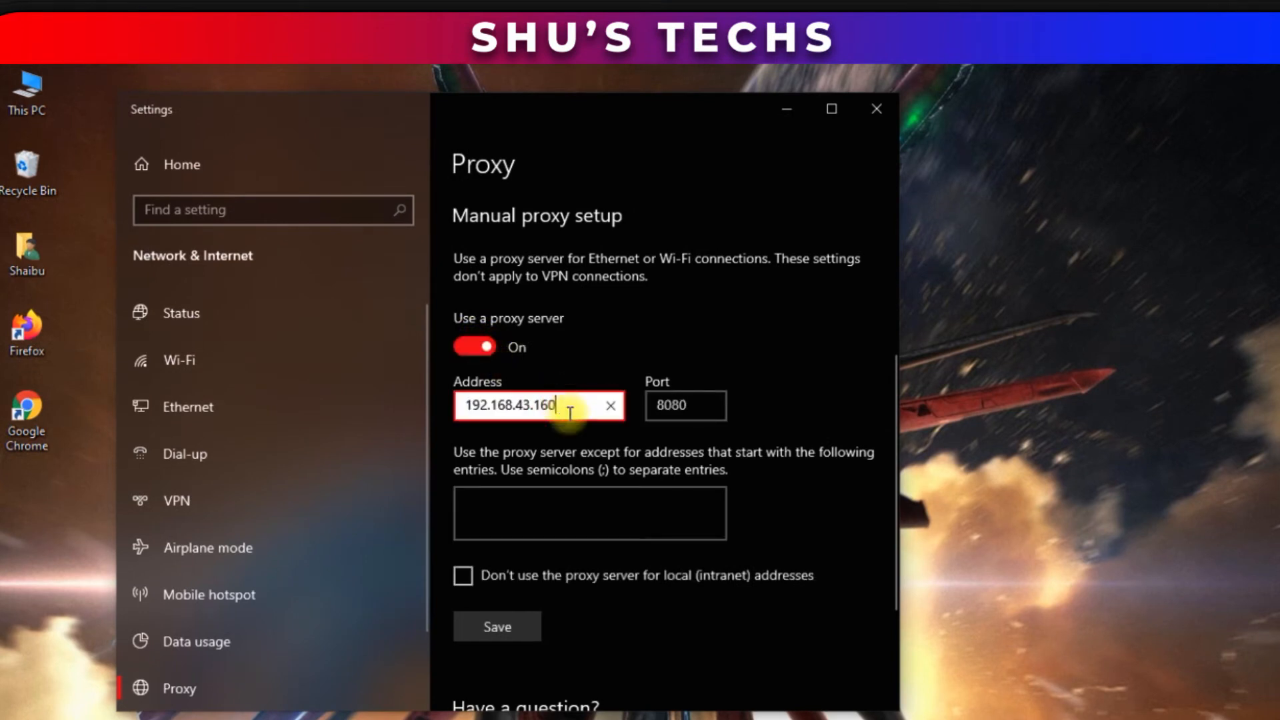
mouse_move(569, 407)
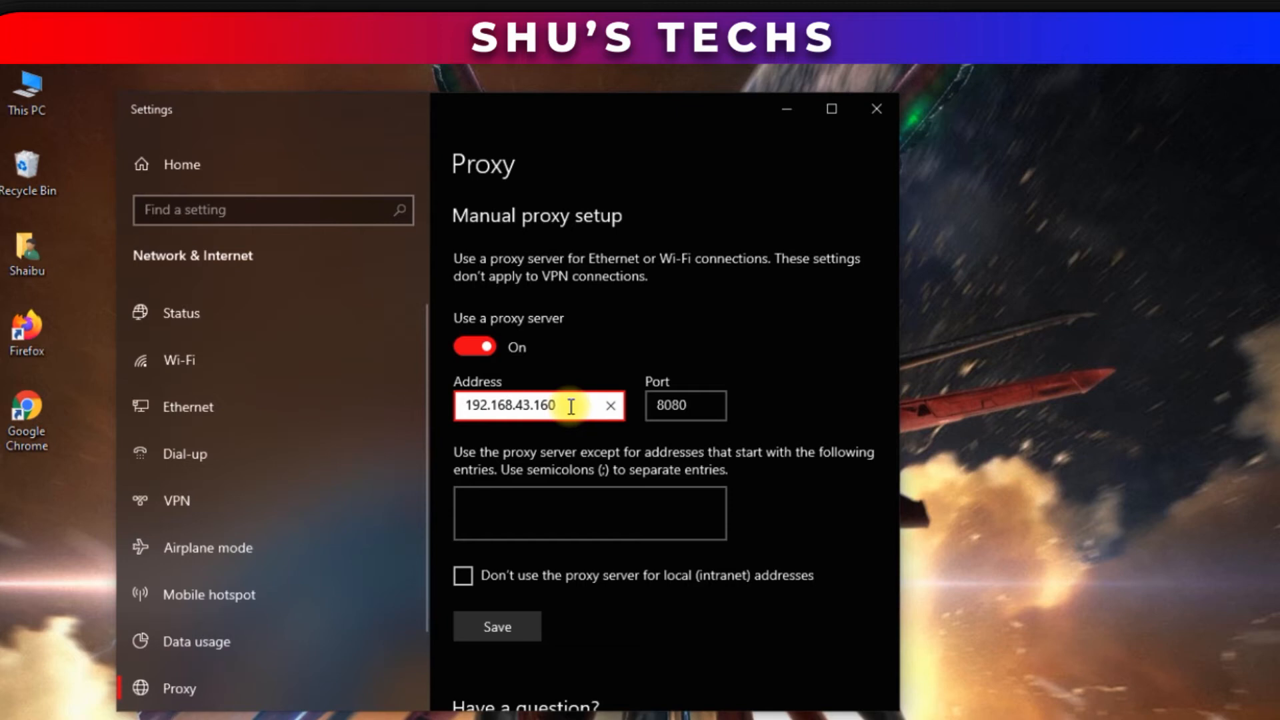
Step: Complete the proxy address as 192.168.43.191 with port 8080 and save it
key("BackSpace")
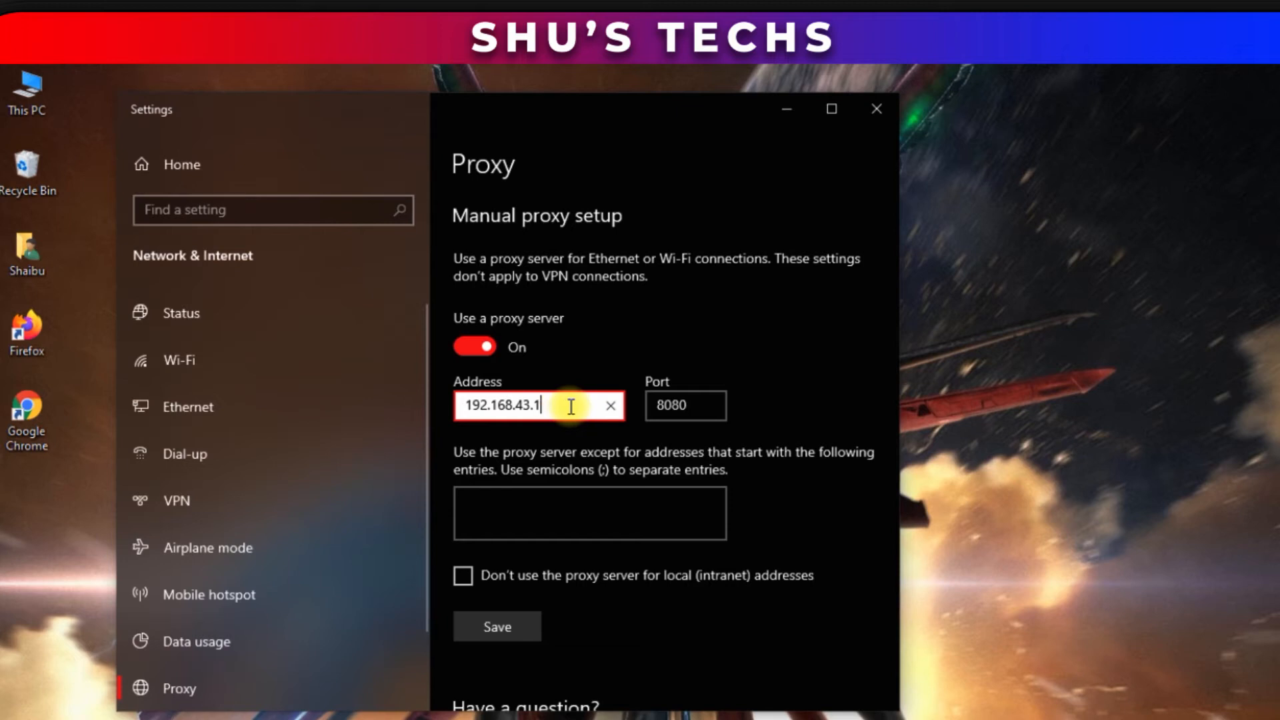
type("91")
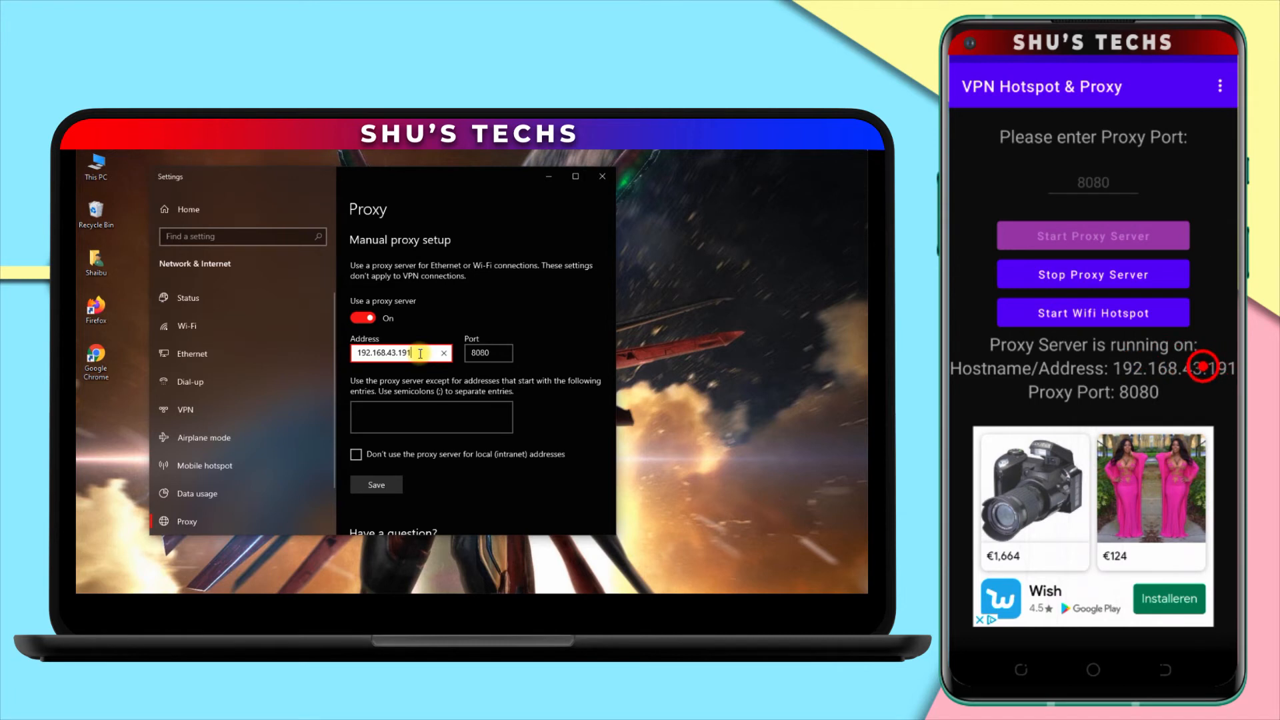
left_click(488, 352)
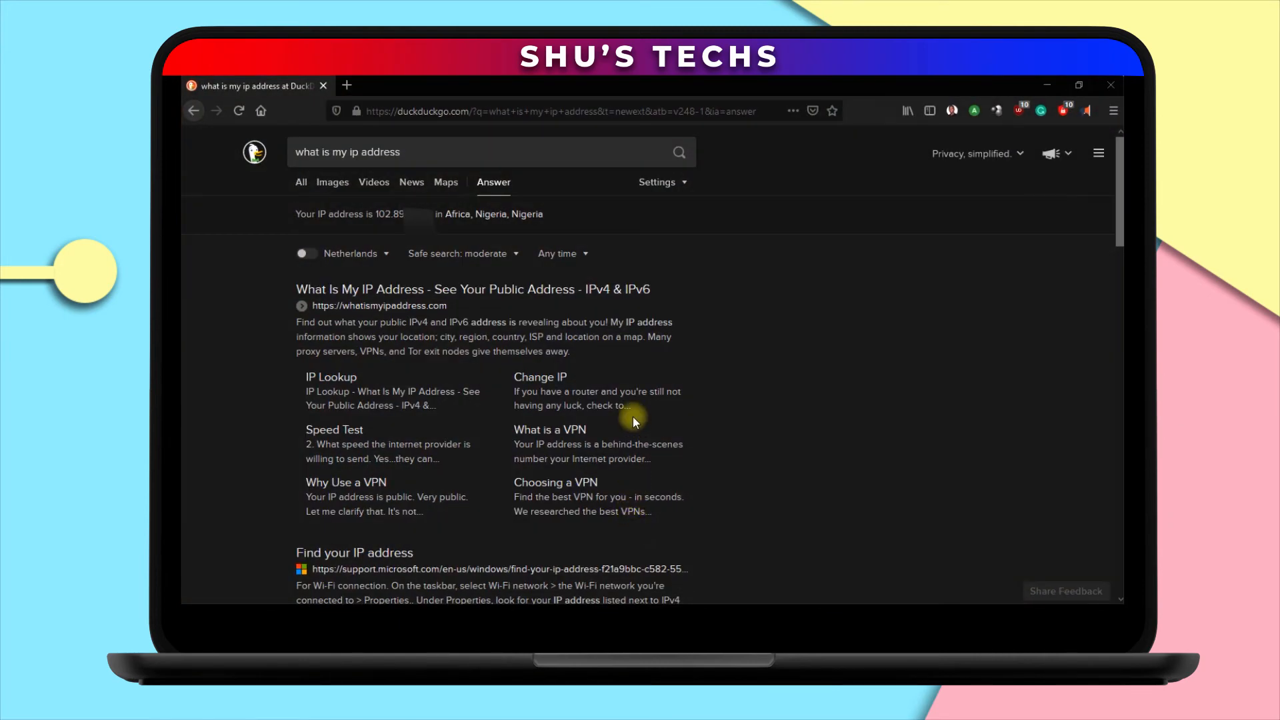
mouse_move(239, 110)
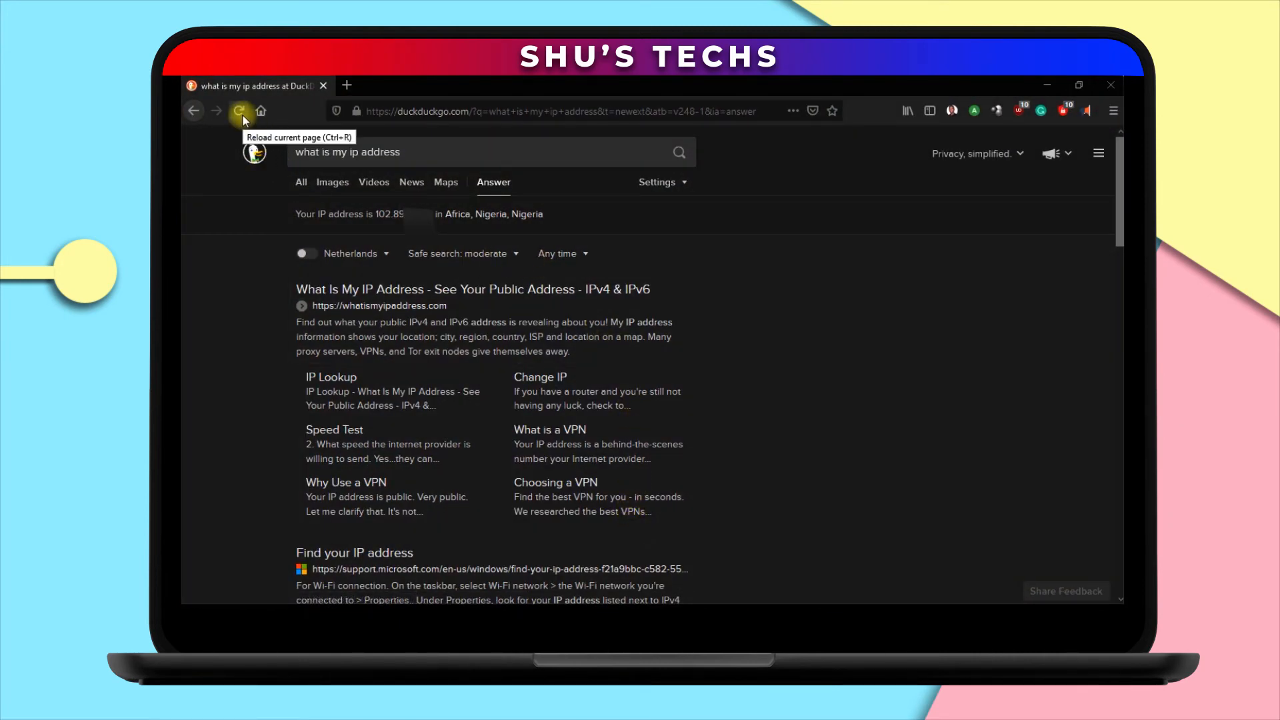
Step: Reload the DuckDuckGo IP check, now reporting Amsterdam, Netherlands
left_click(238, 110)
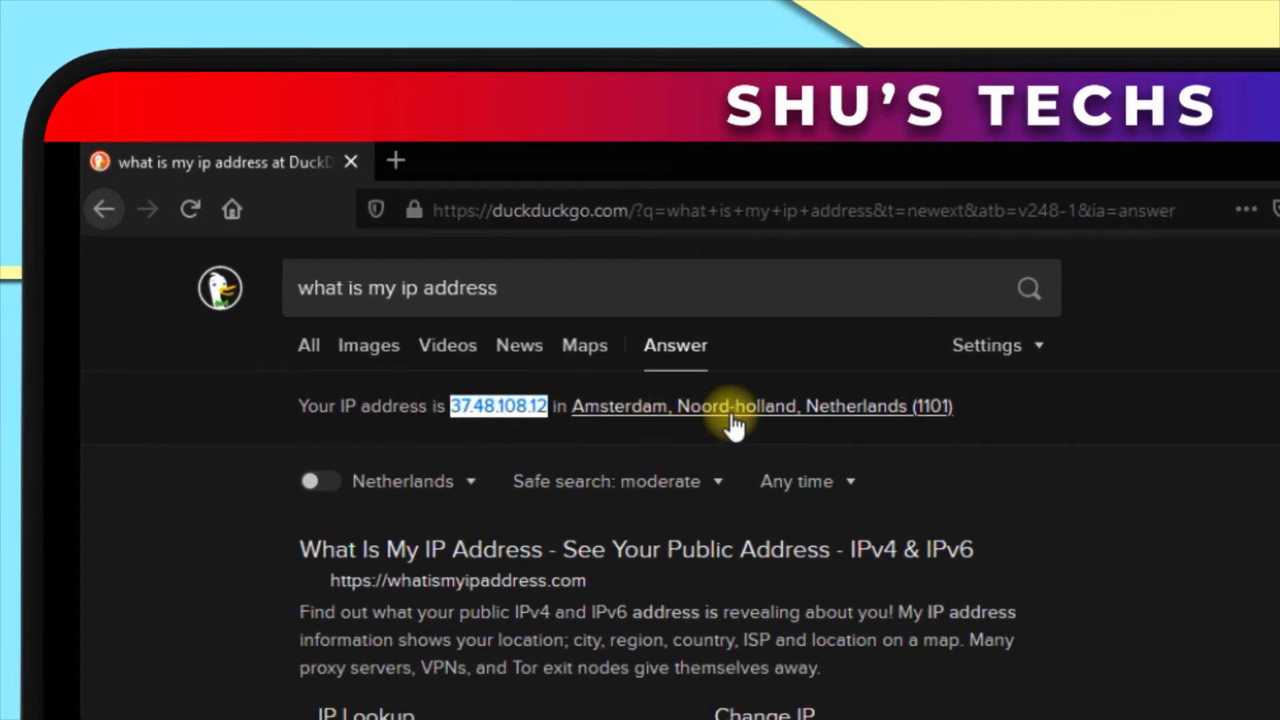
mouse_move(1004, 416)
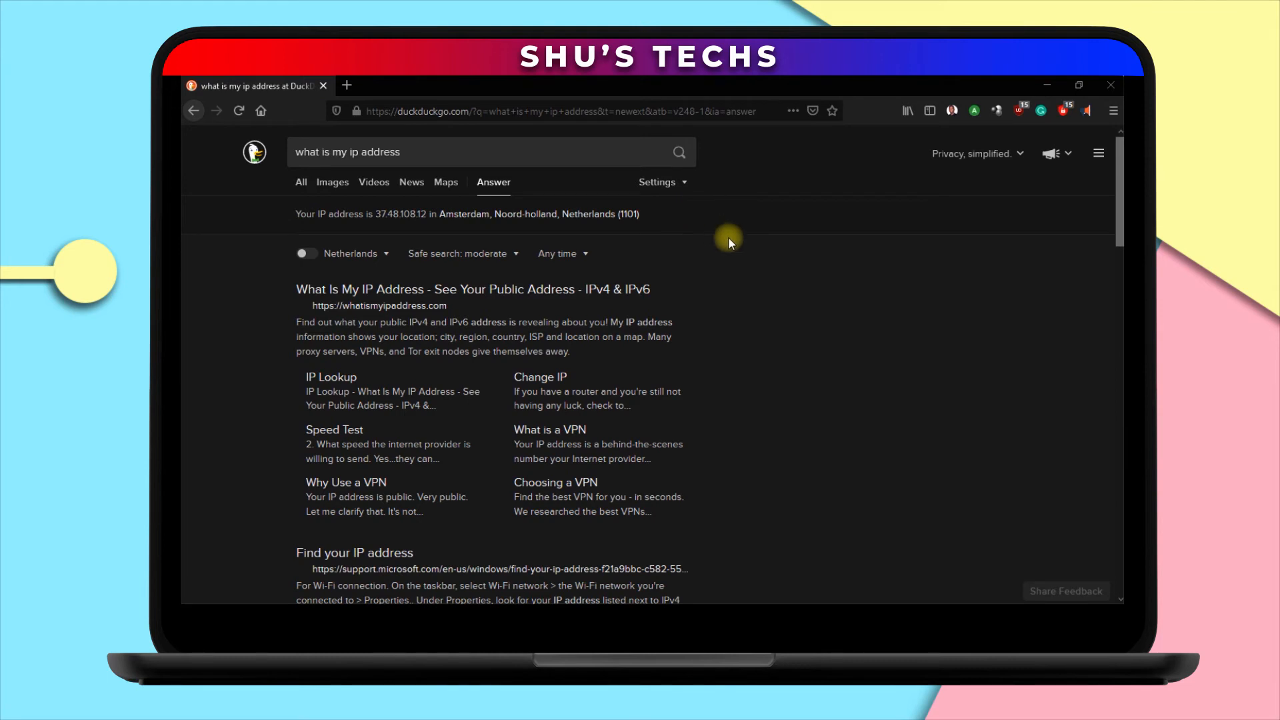
mouse_move(748, 252)
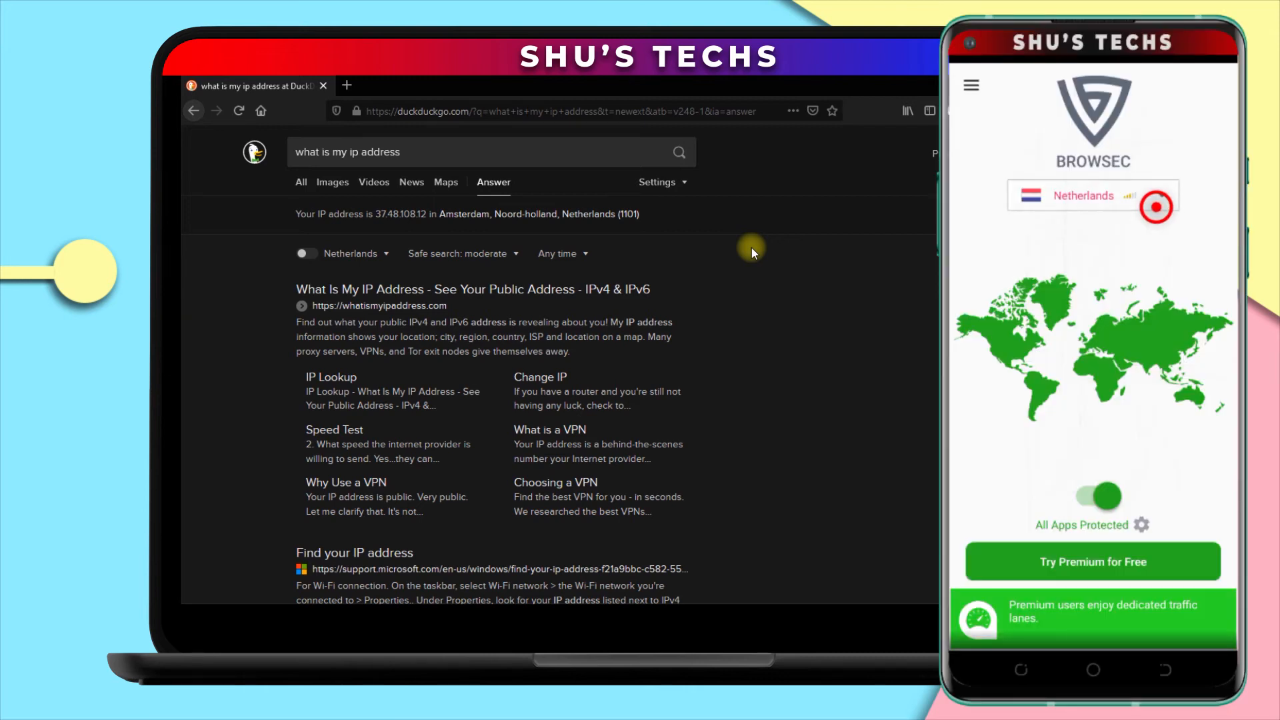
Step: Select the Netherlands location in Browsec to choose another country
left_click(1092, 207)
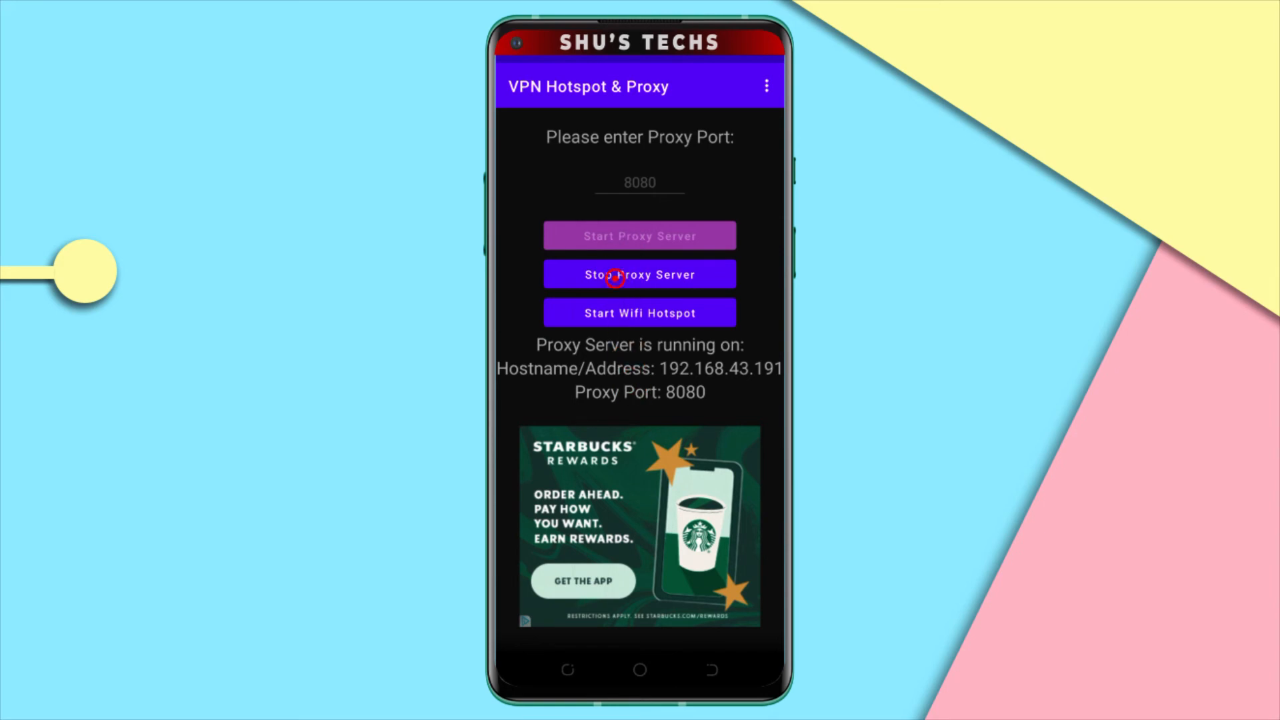
Step: Restart the phone proxy, move it from busy port 8080 to 8081 and start it
left_click(639, 275)
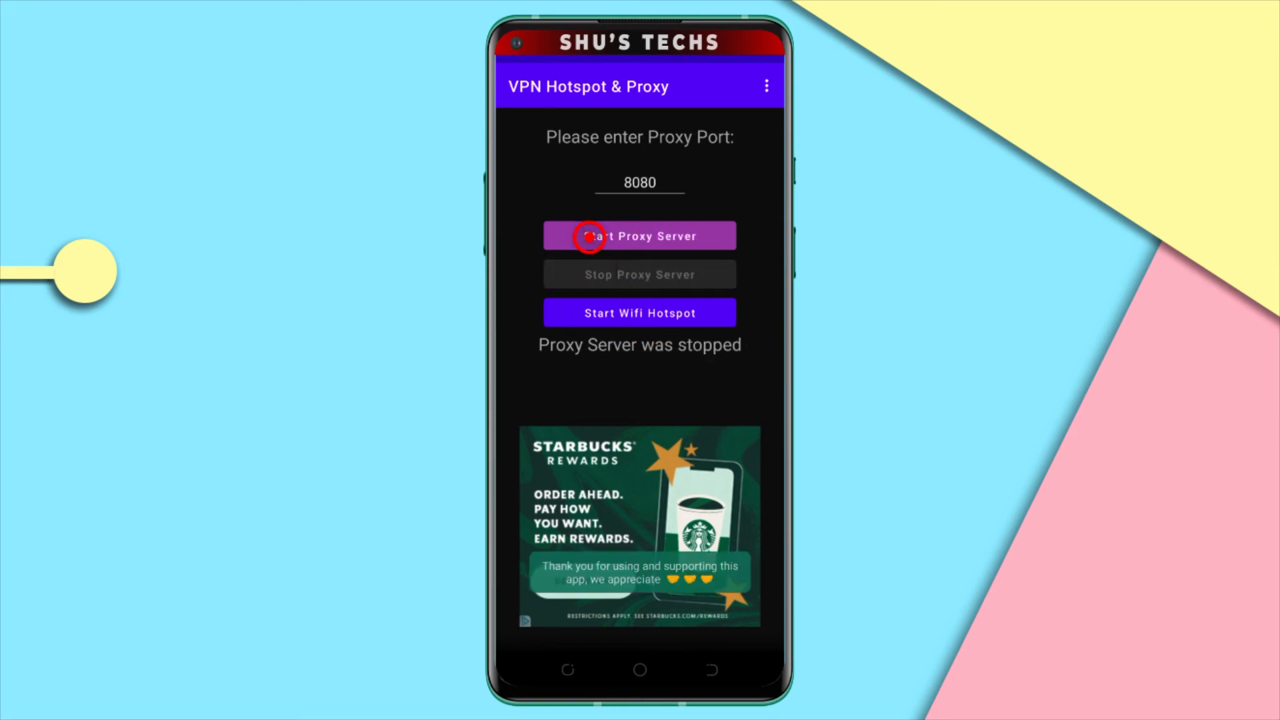
left_click(638, 236)
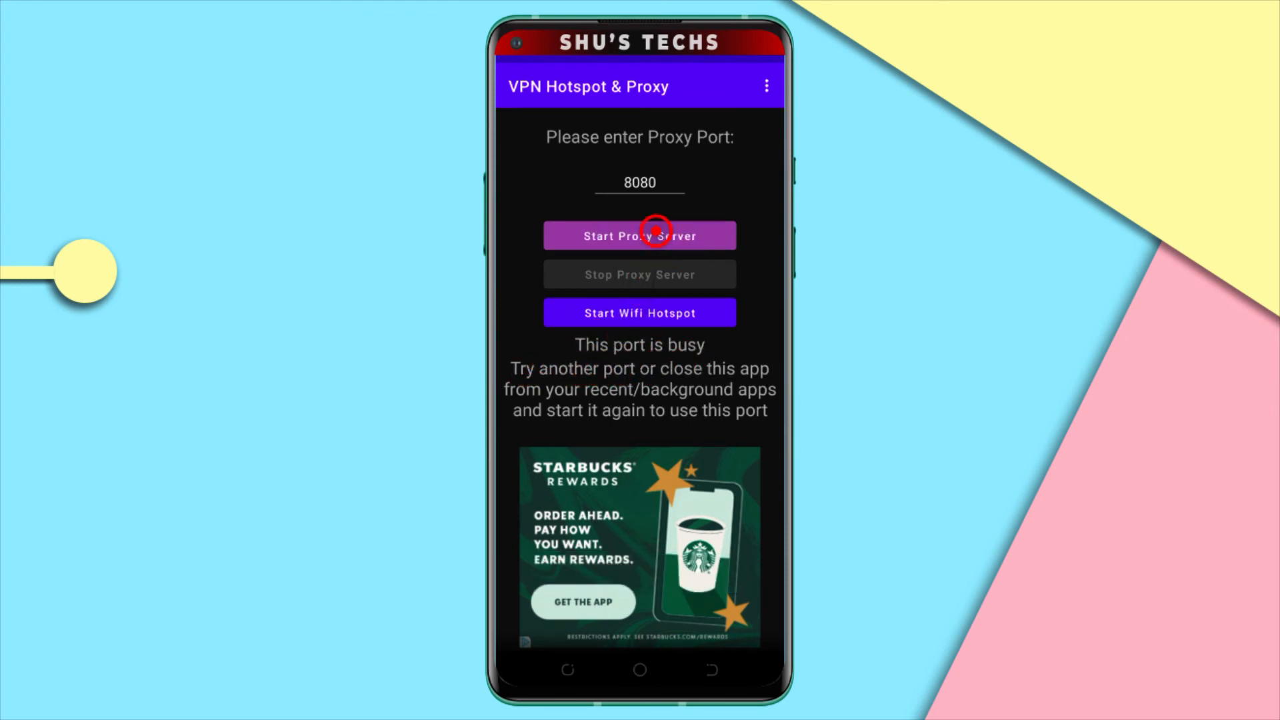
left_click(640, 183)
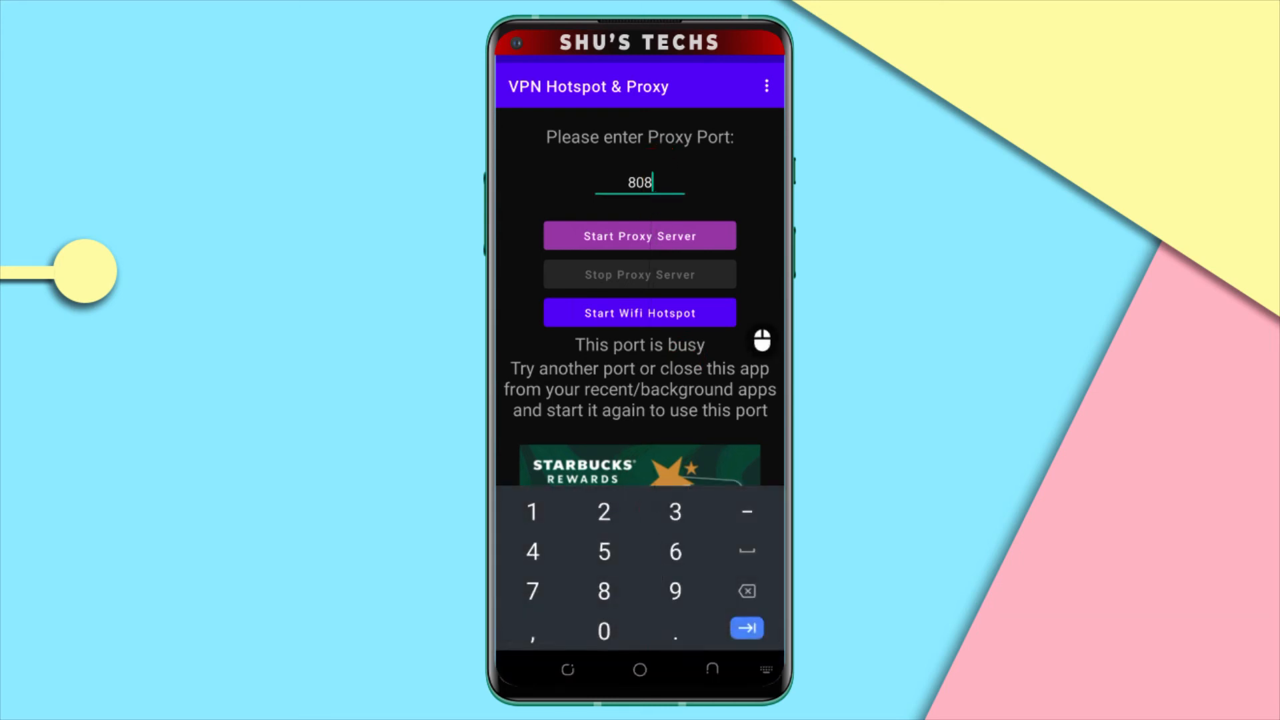
left_click(638, 236)
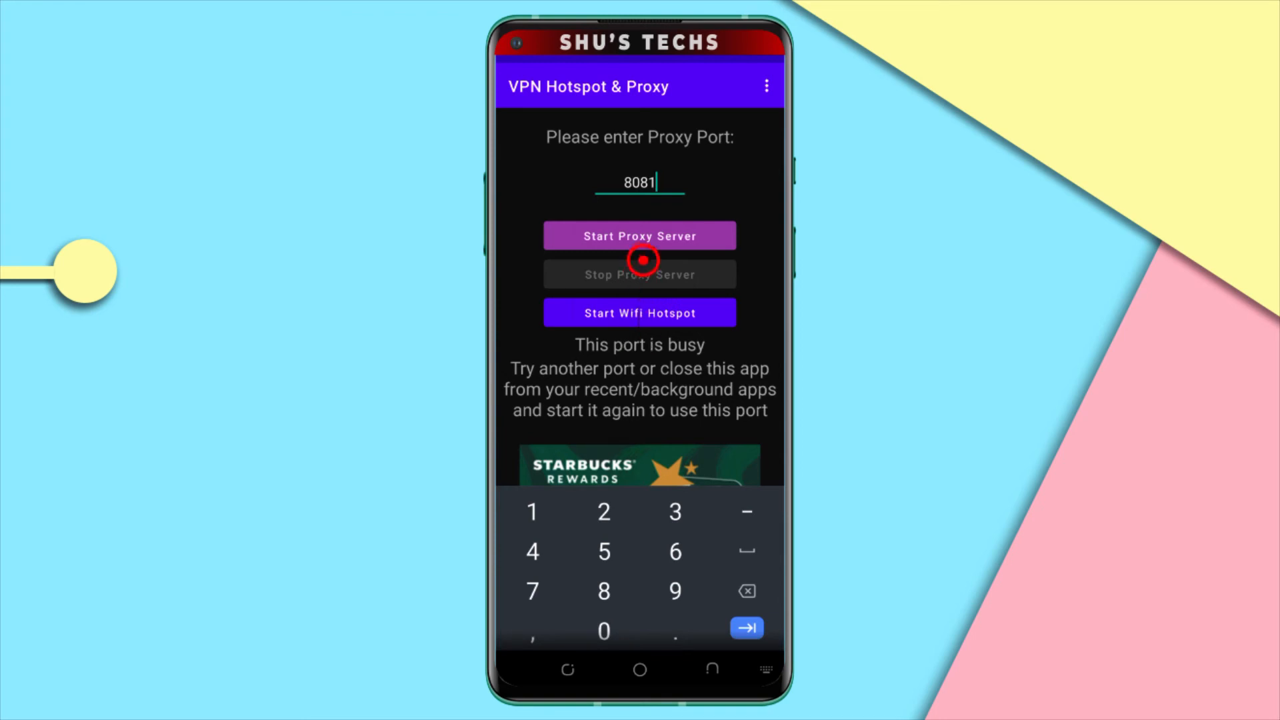
left_click(639, 236)
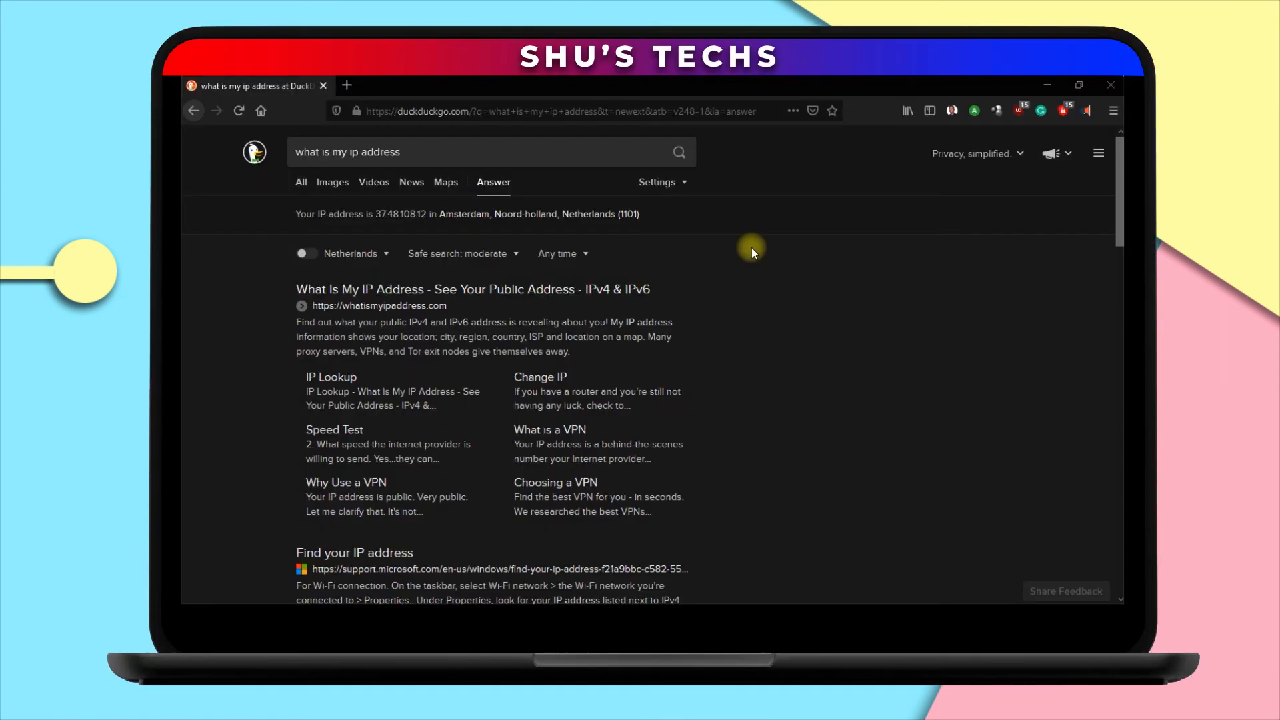
mouse_move(733, 220)
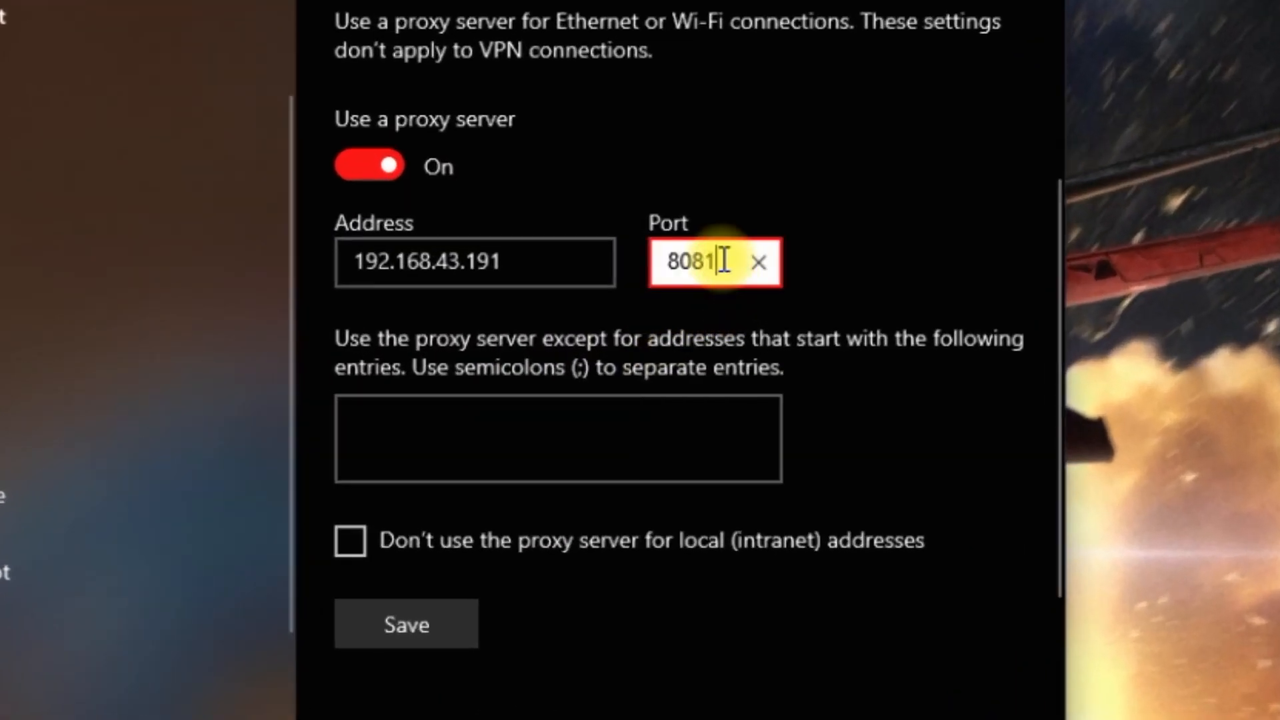
Step: Save the Windows manual proxy with port 8081 for 192.168.43.191
left_click(406, 623)
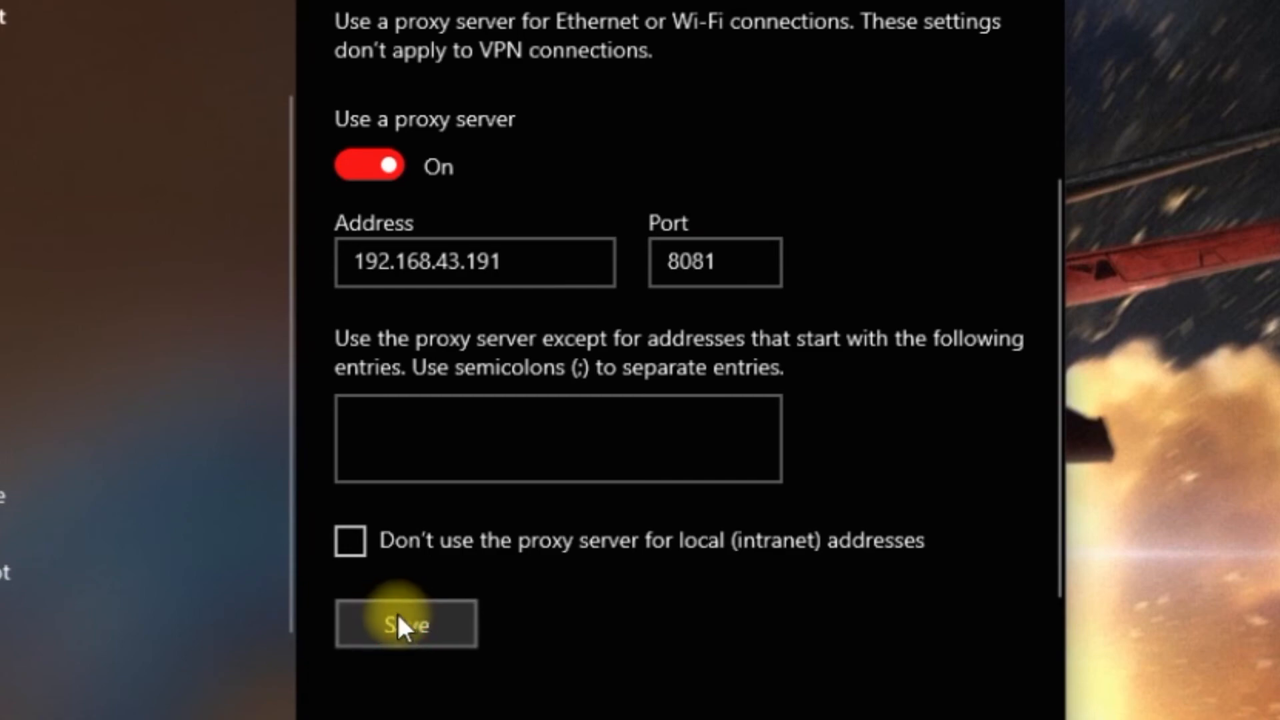
left_click(405, 623)
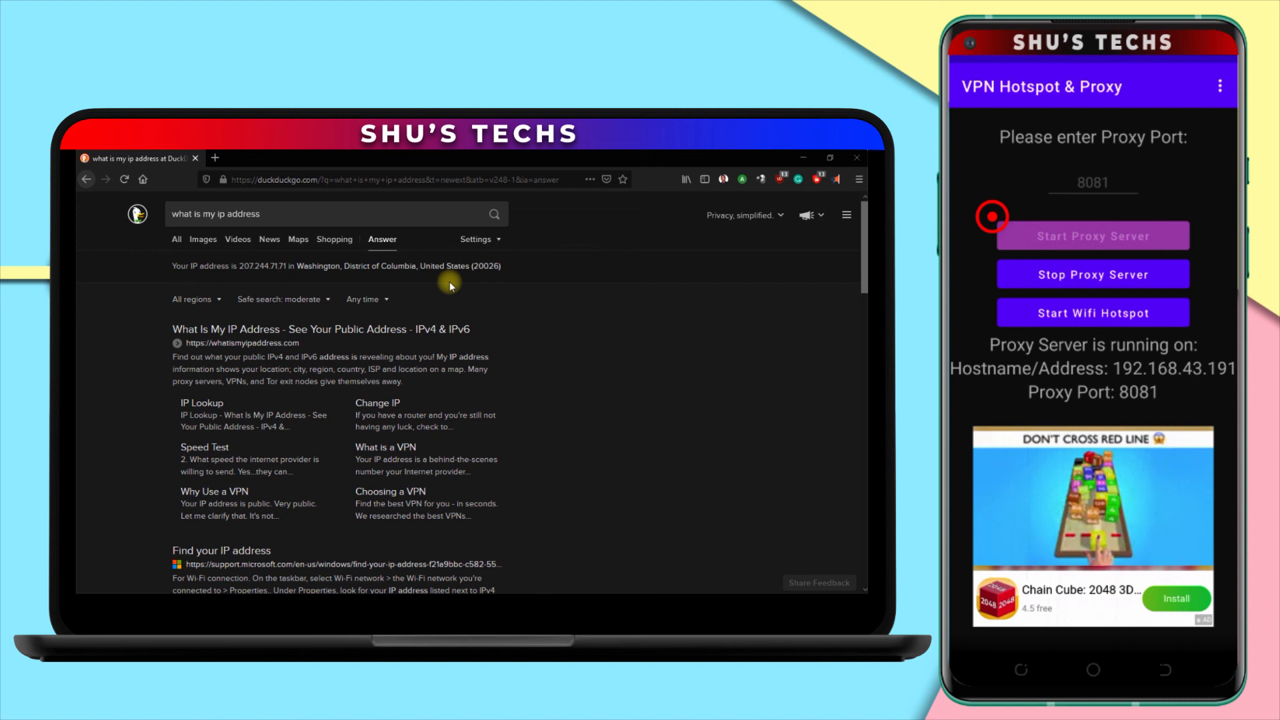
left_click(1091, 236)
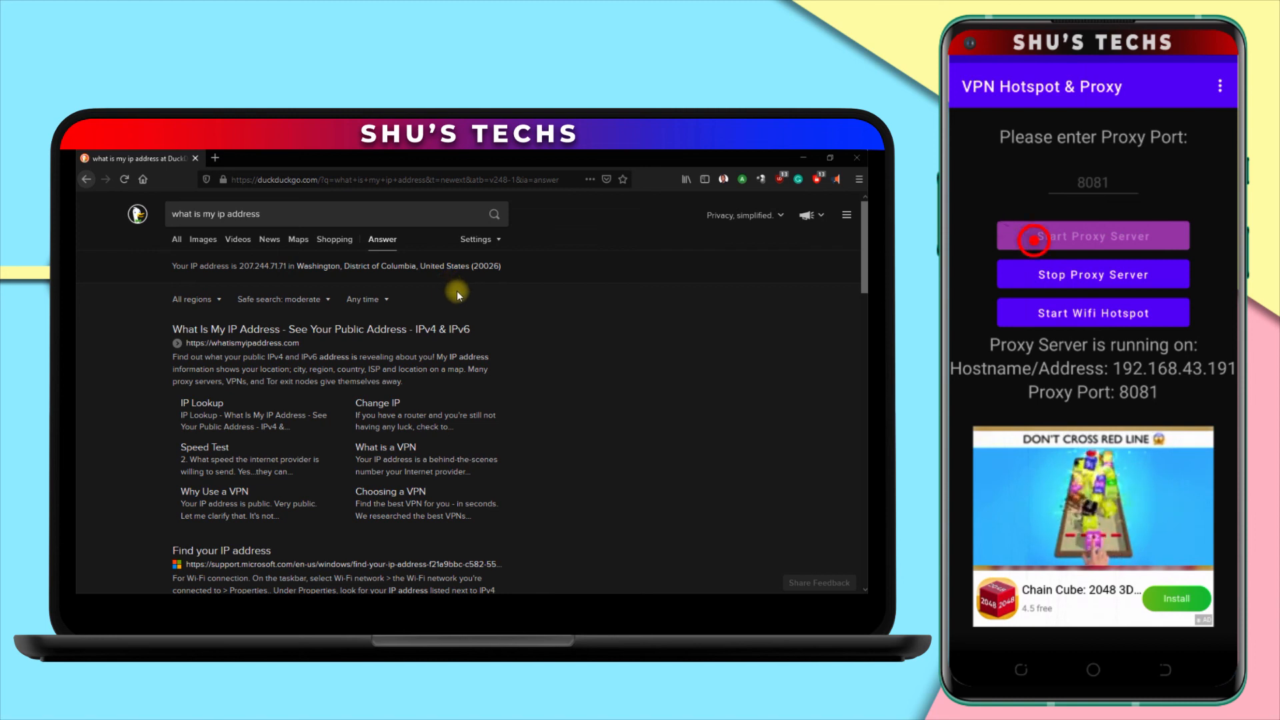
left_click(1092, 236)
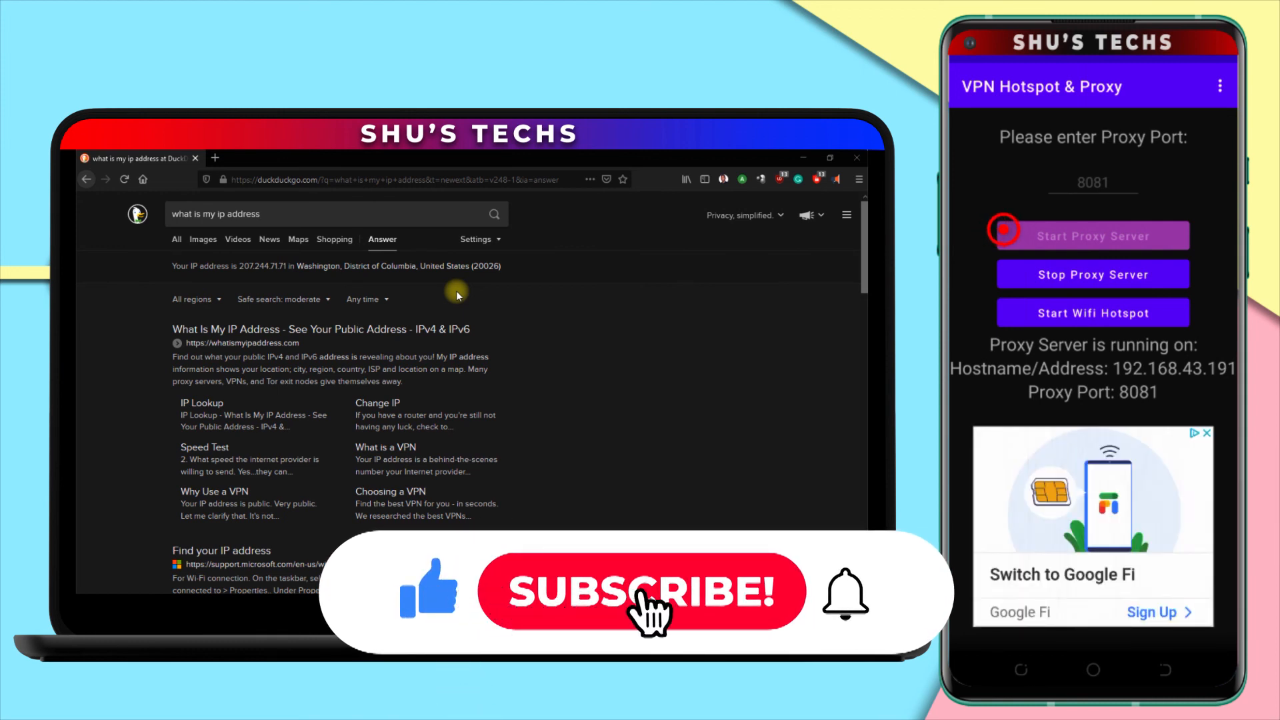
left_click(641, 592)
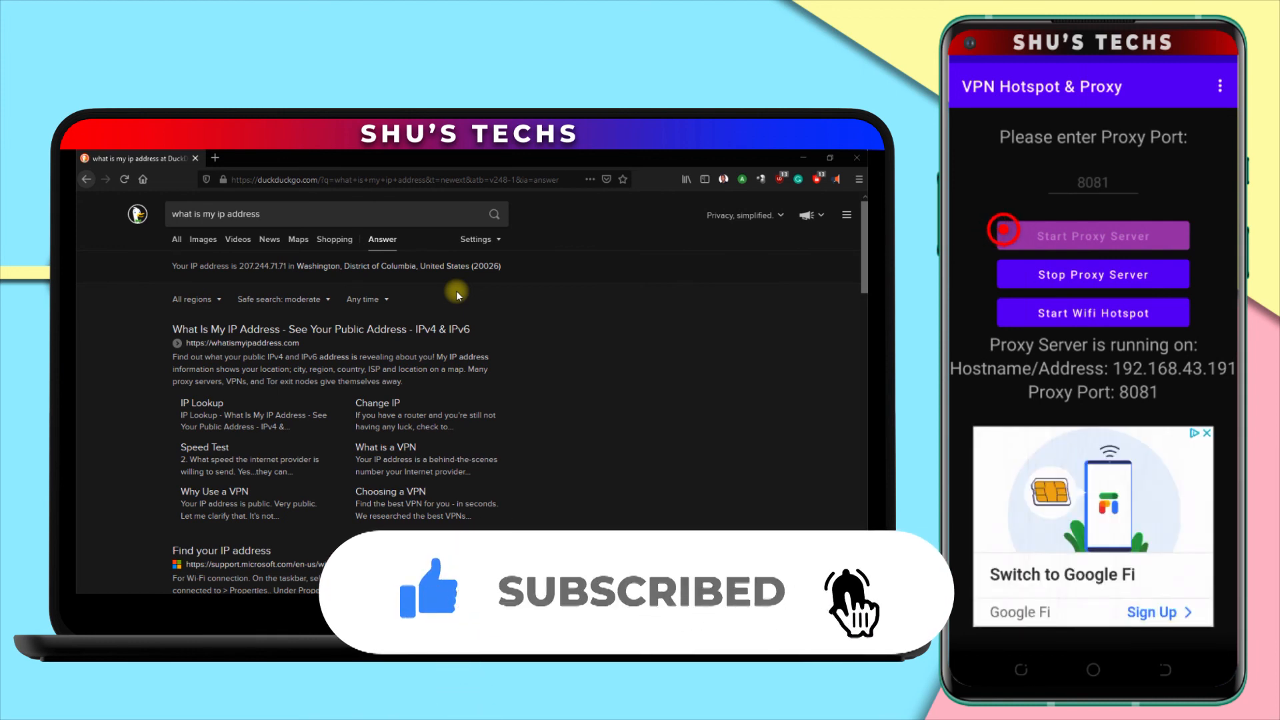